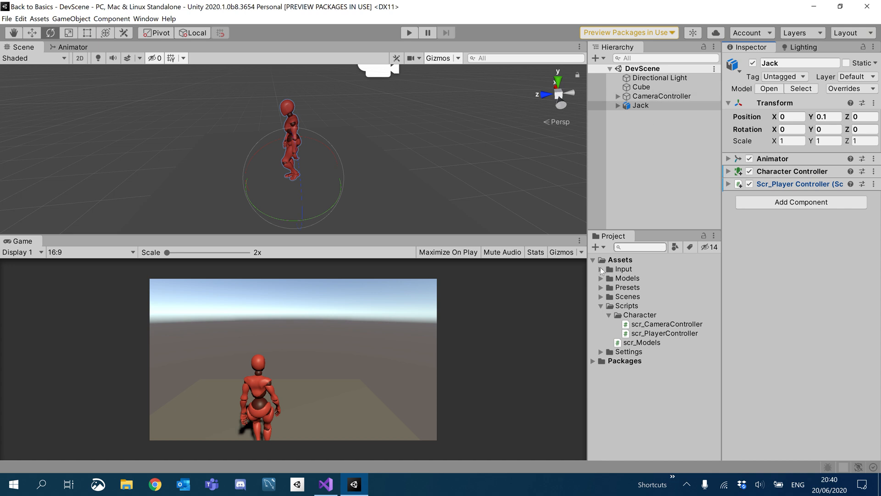
mouse_move(486, 197)
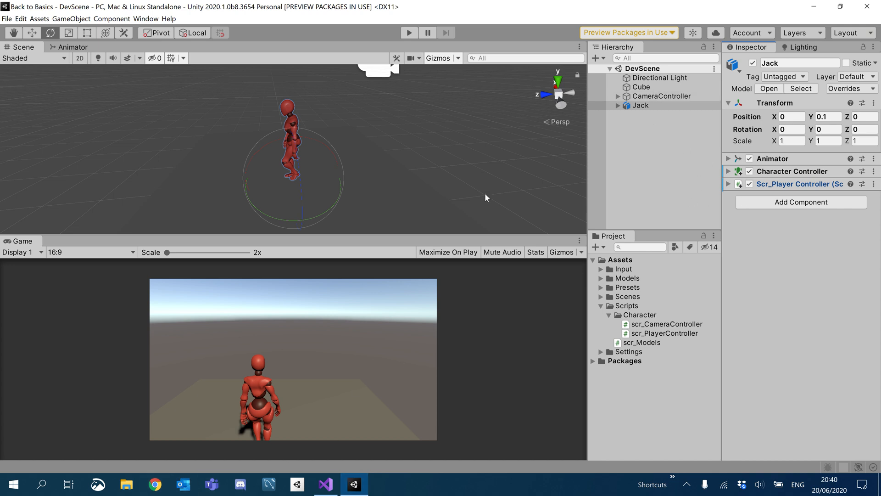
mouse_move(640, 107)
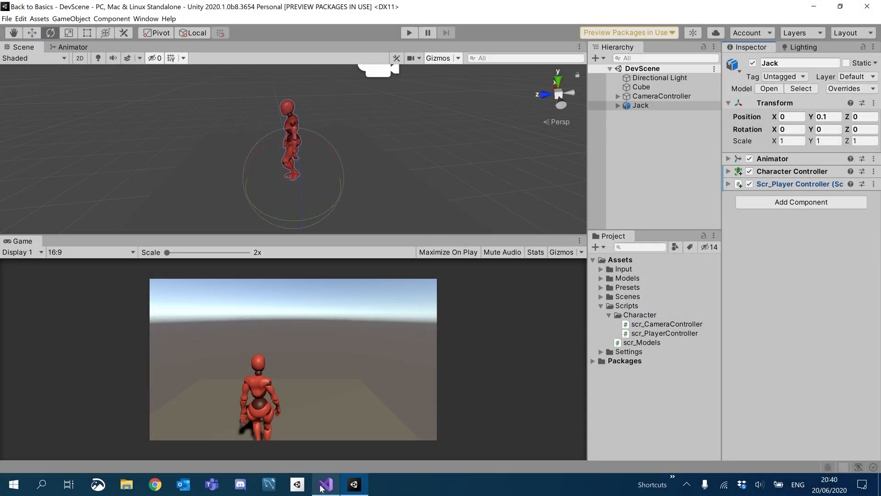
Return to scr_PlayerController in Visual Studio and start a private void Update() method
click(325, 484)
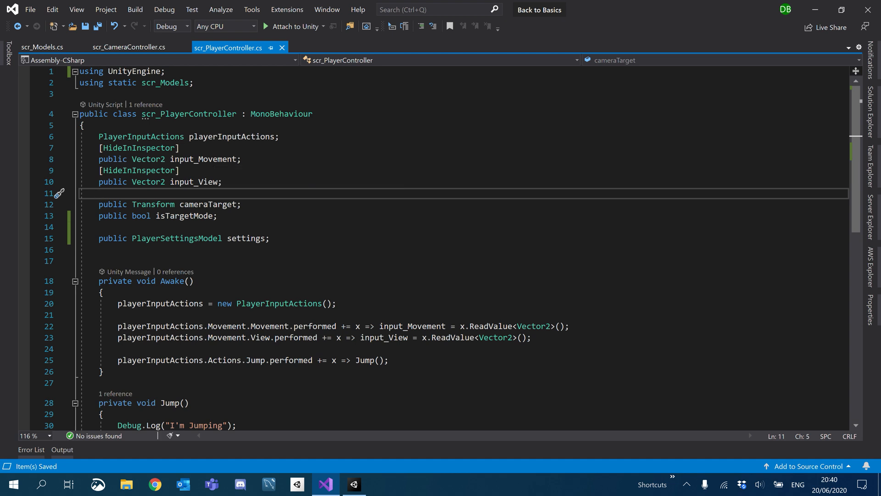
double_click(412, 326)
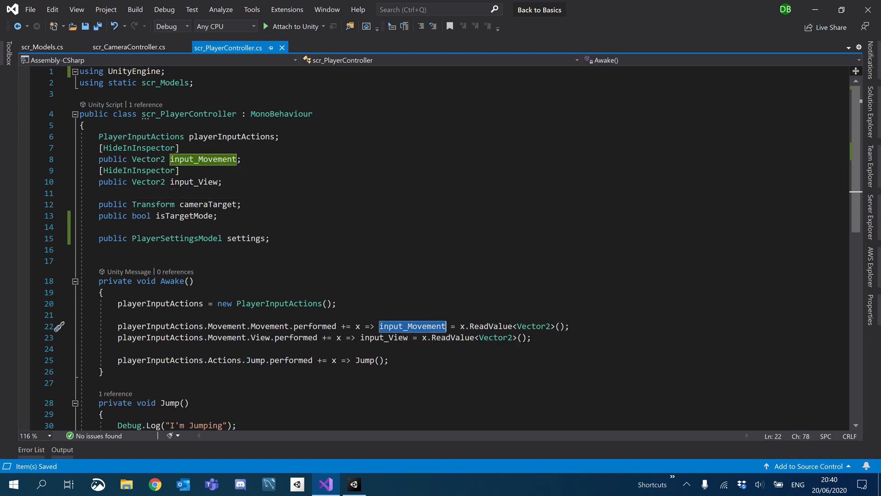
mouse_move(412, 326)
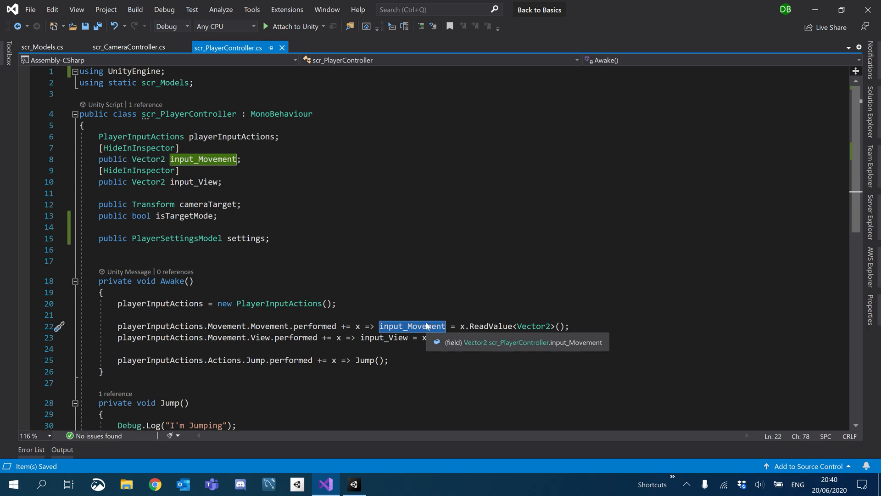
scroll(down, 3)
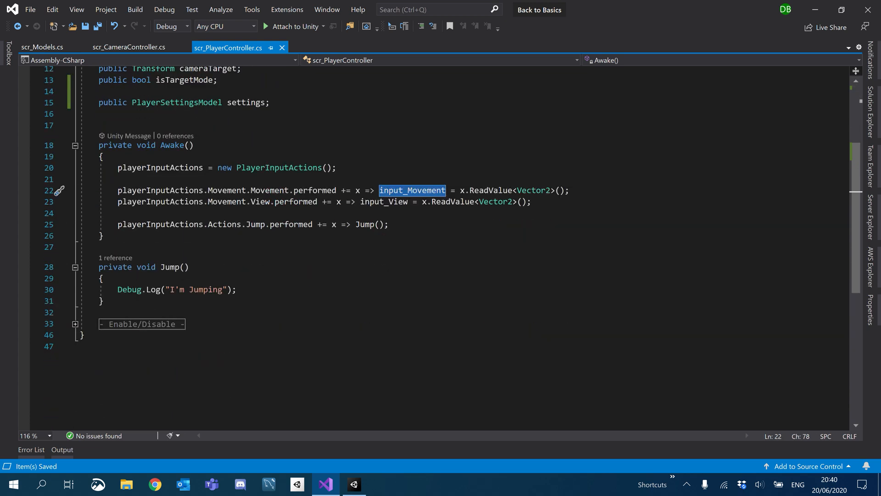
scroll(up, 3)
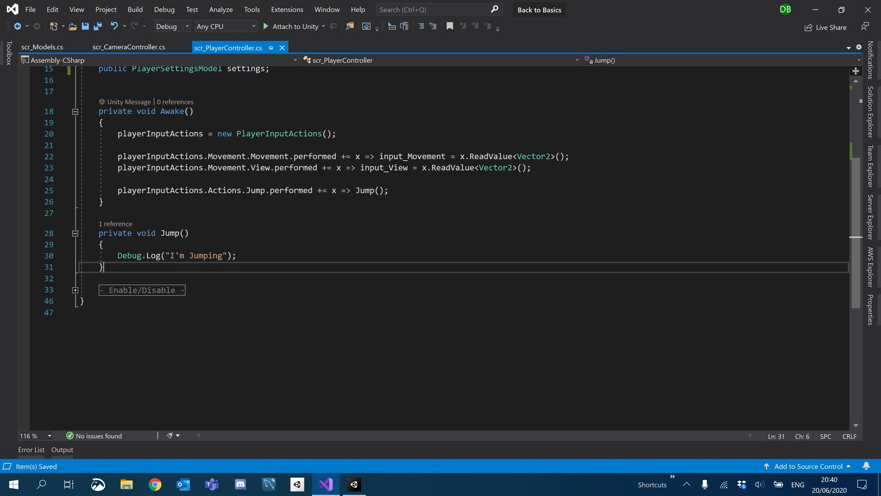
text(upd)
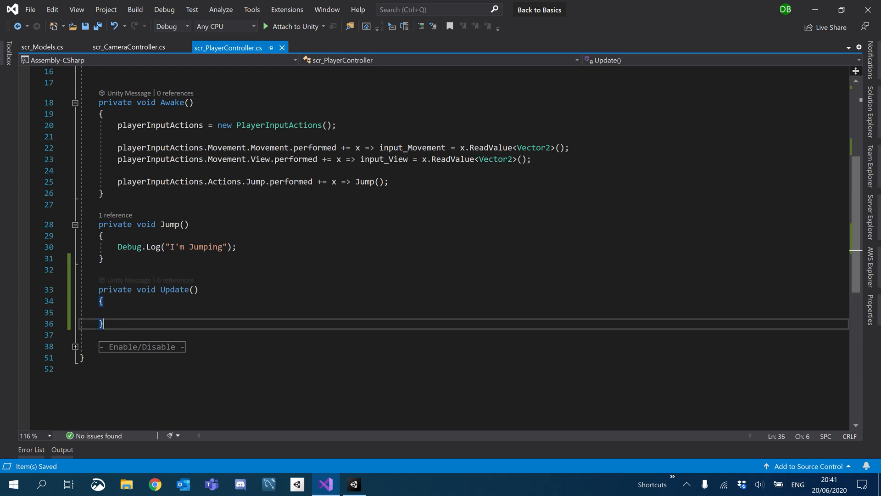
Add an empty private void Movement() method and call Movement(); from Update
text(private voi)
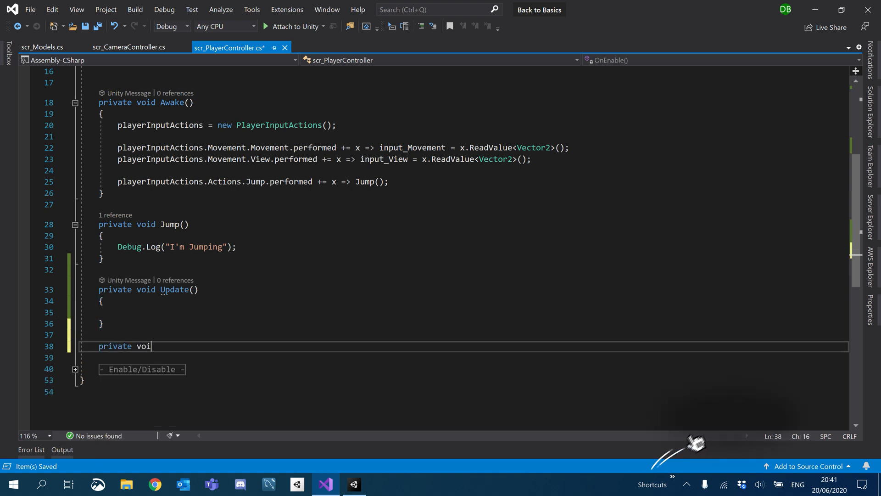
text(Movememnt)
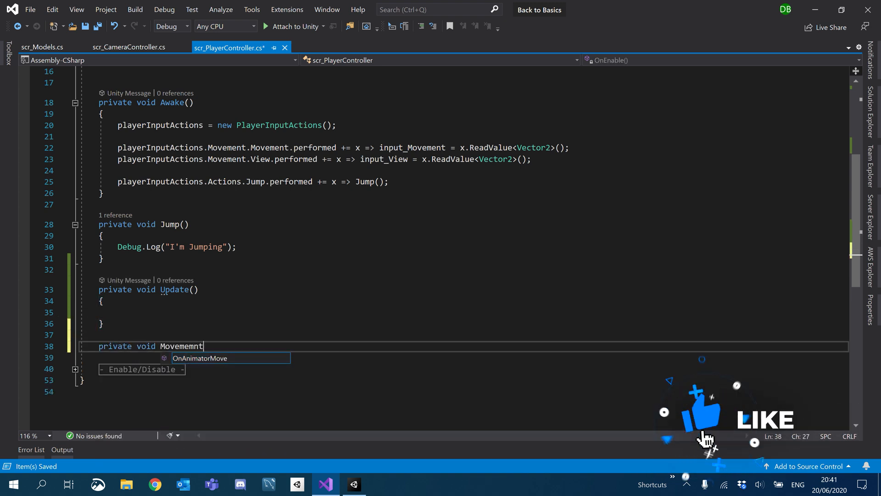
text(())
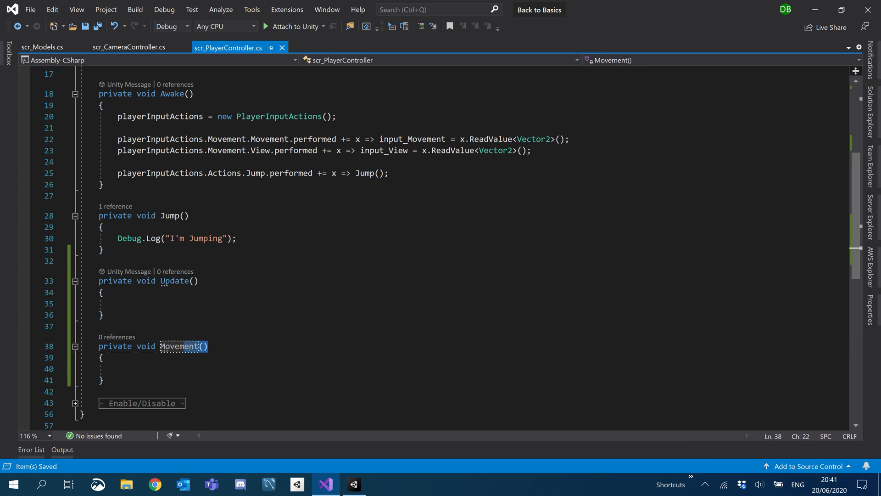
text(Movement())
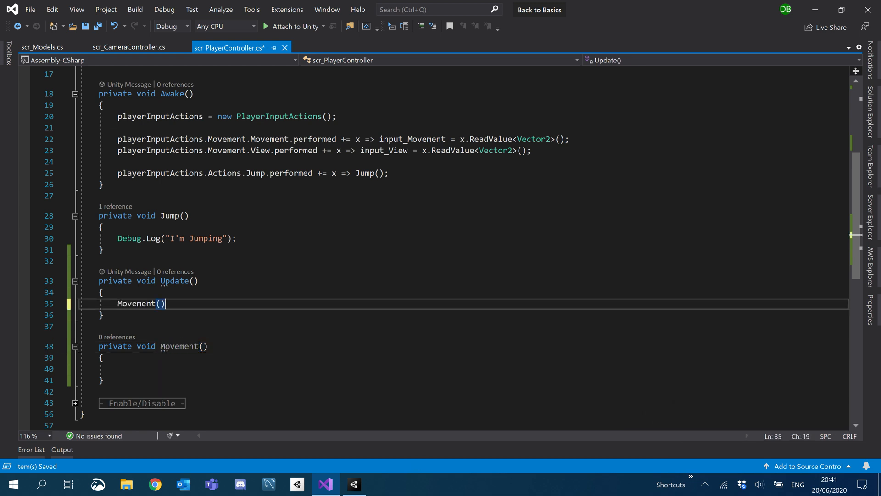
text(;)
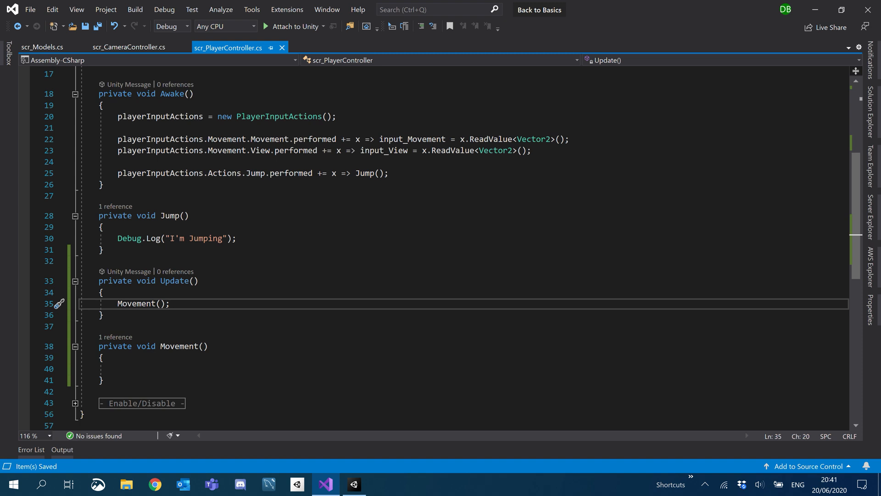
scroll(up, 3)
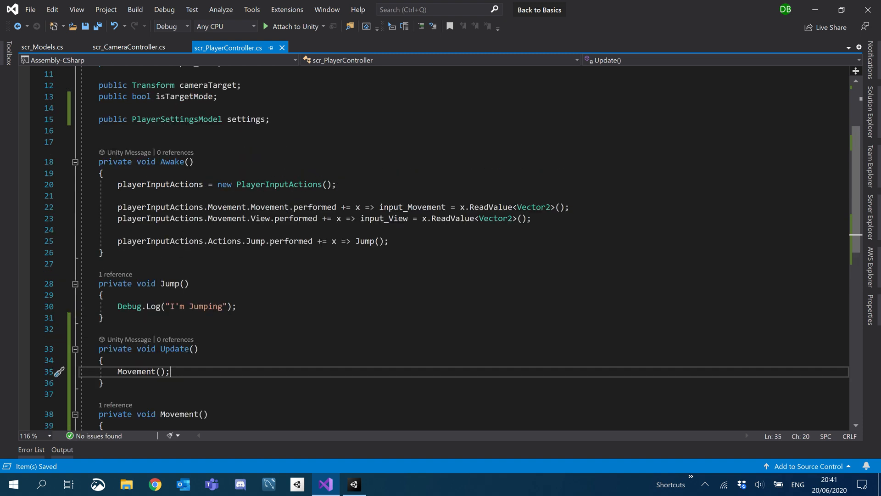
scroll(up, 3)
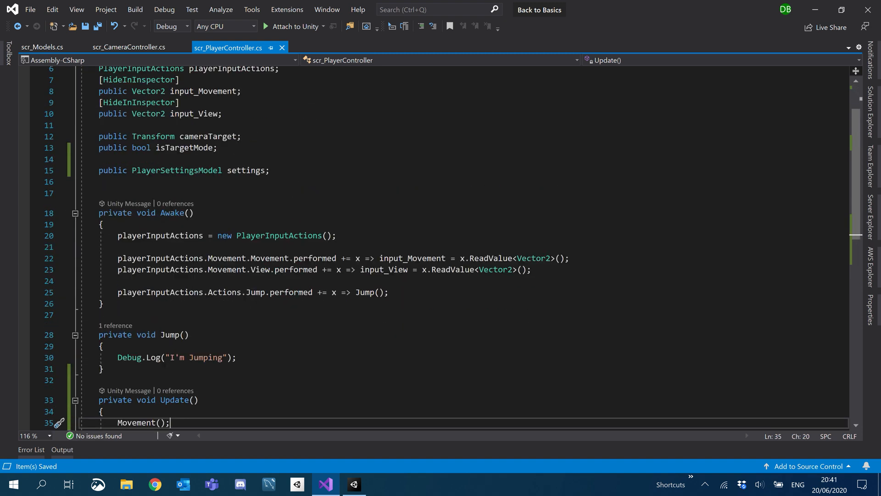
scroll(up, 3)
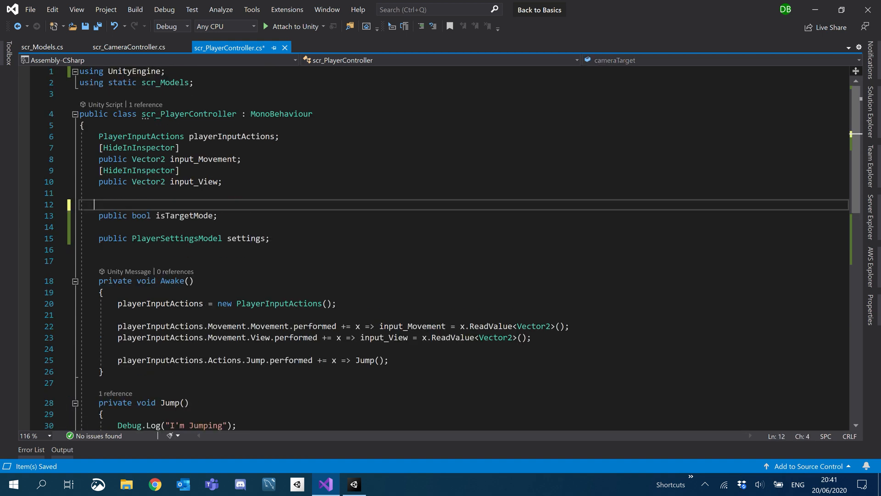
Re-add public Transform cameraTarget under a [Header("Camera")] attribute and begin a new public field
text(public Transform cameraTarget;)
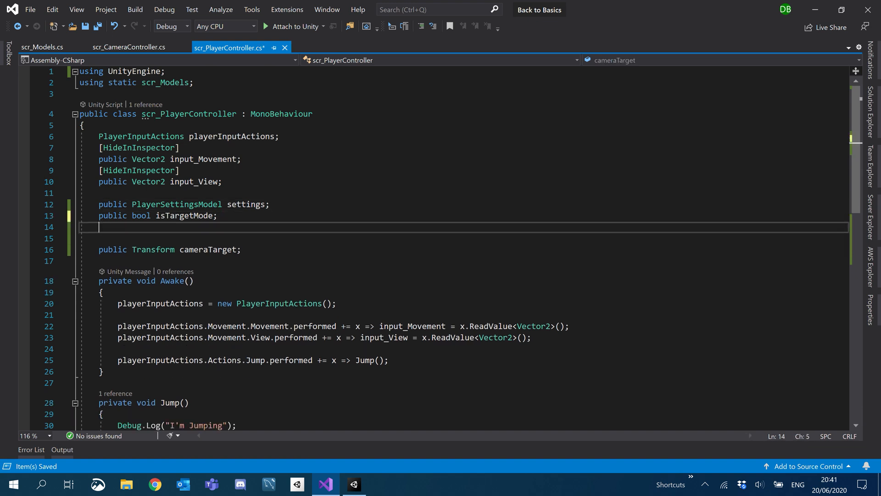
text([Header])
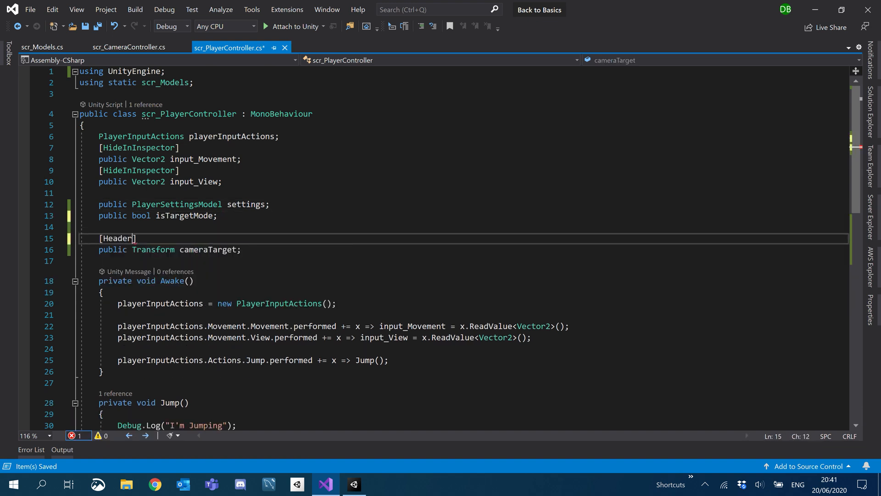
text((""))
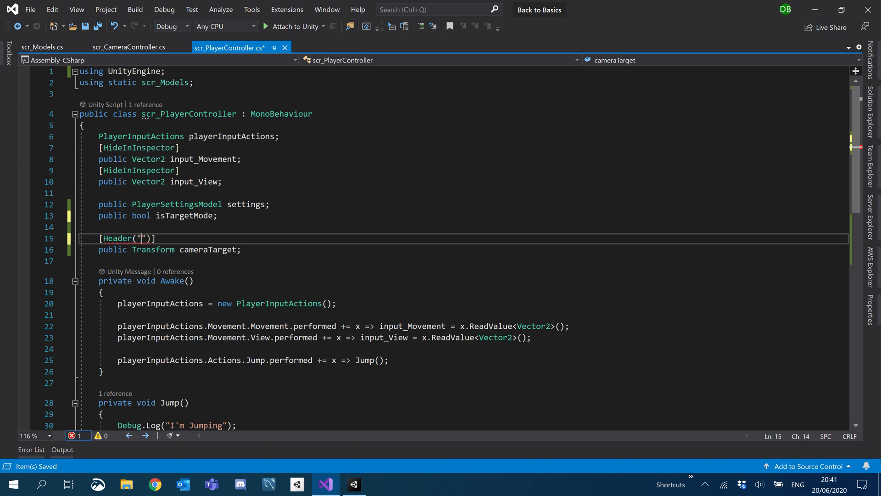
text(Camera)
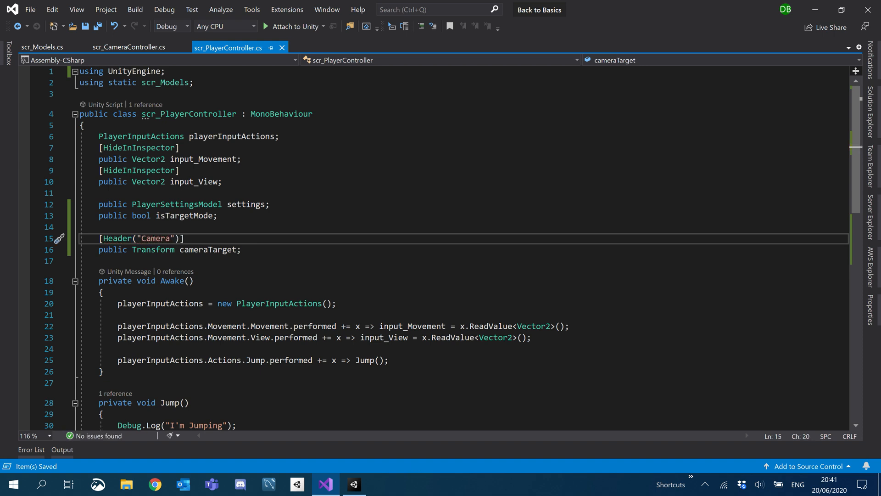
text(pu)
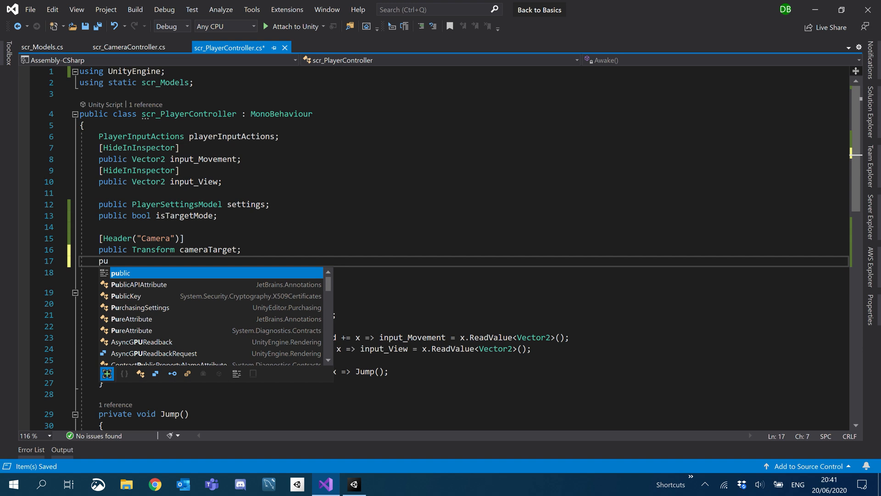
text(bl)
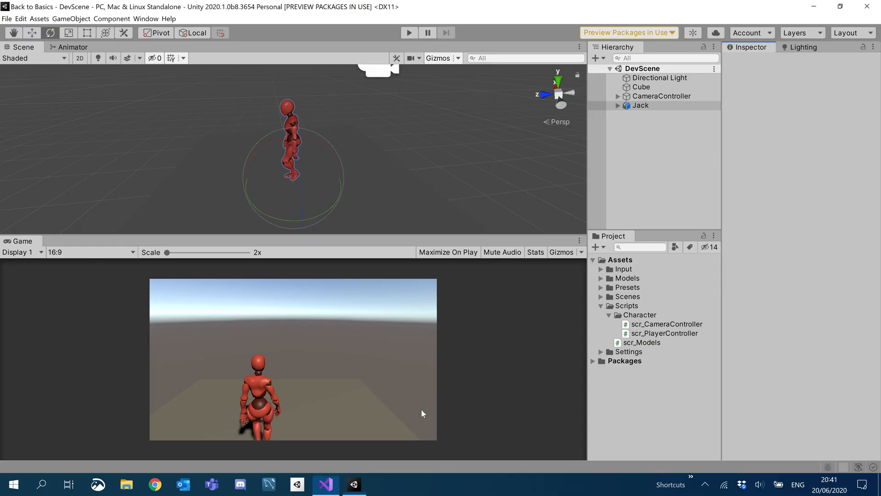
Inspect Jack's Scr_Player Controller Camera section in Unity, then go back to the script
click(640, 105)
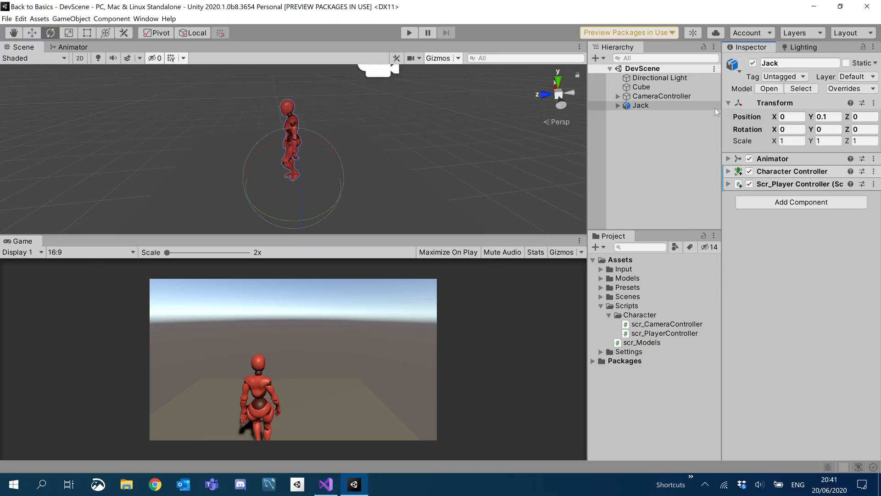
click(729, 184)
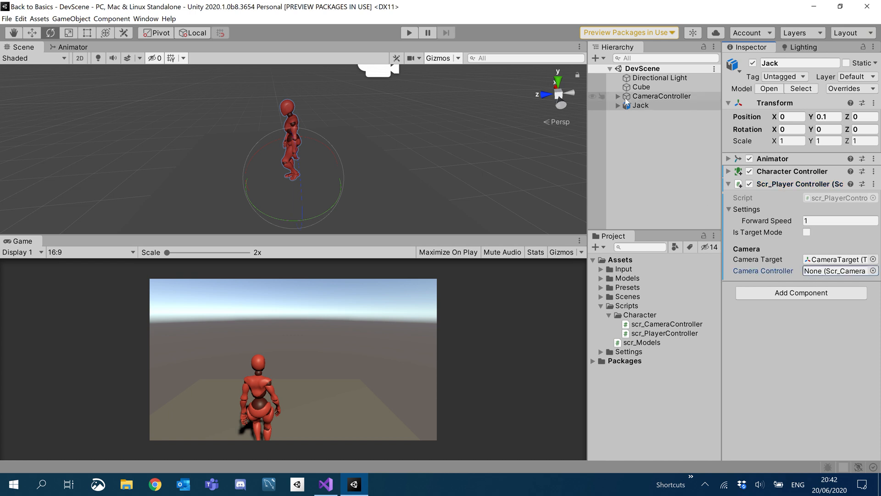
click(837, 271)
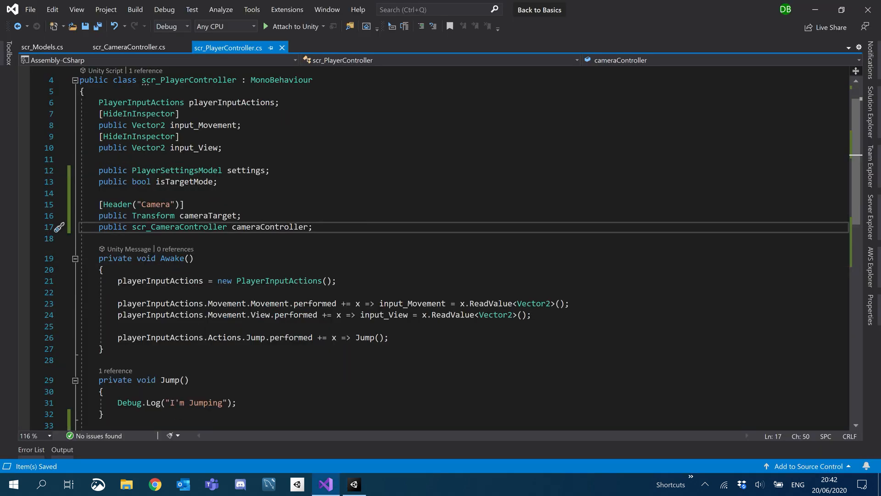
Declare a Vector3 movement field on a new line after input_View
scroll(down, 3)
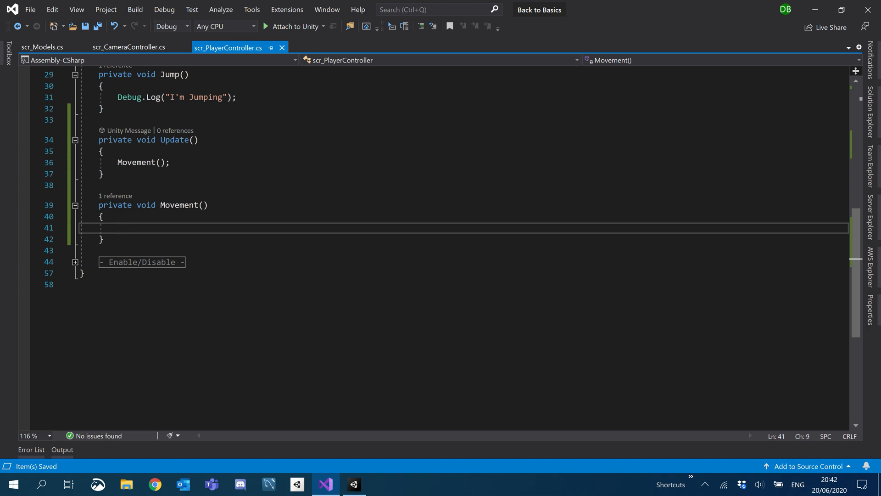
scroll(up, 3)
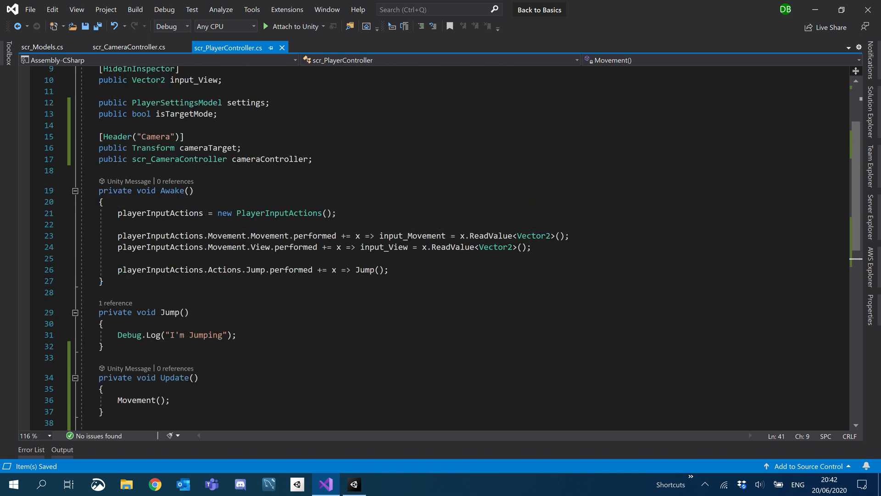
scroll(up, 3)
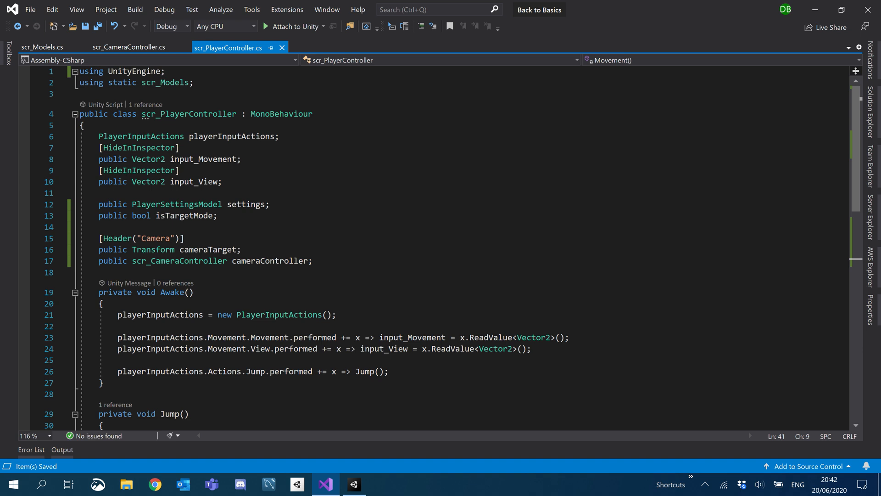
click(222, 182)
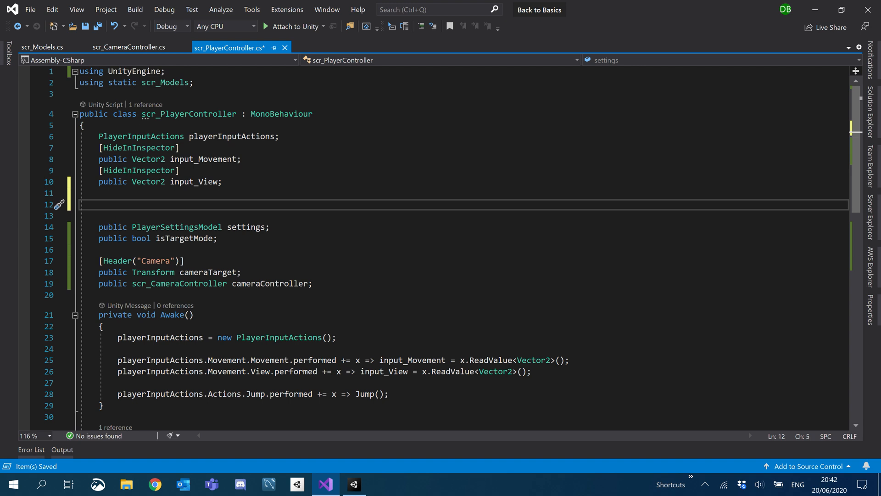
text(Vector3)
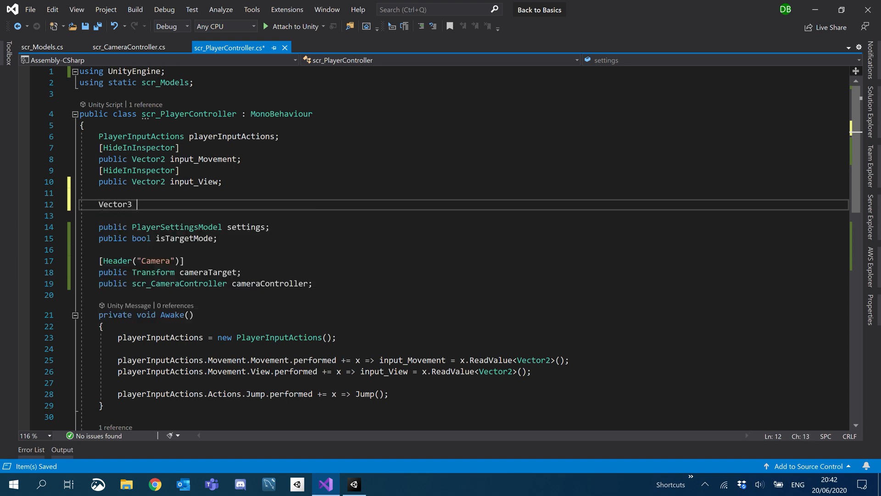
text(mo)
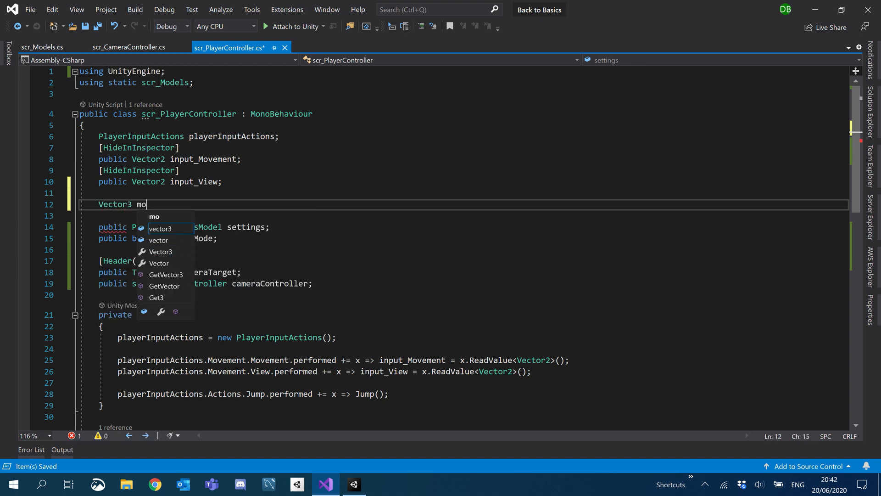
text(vement;)
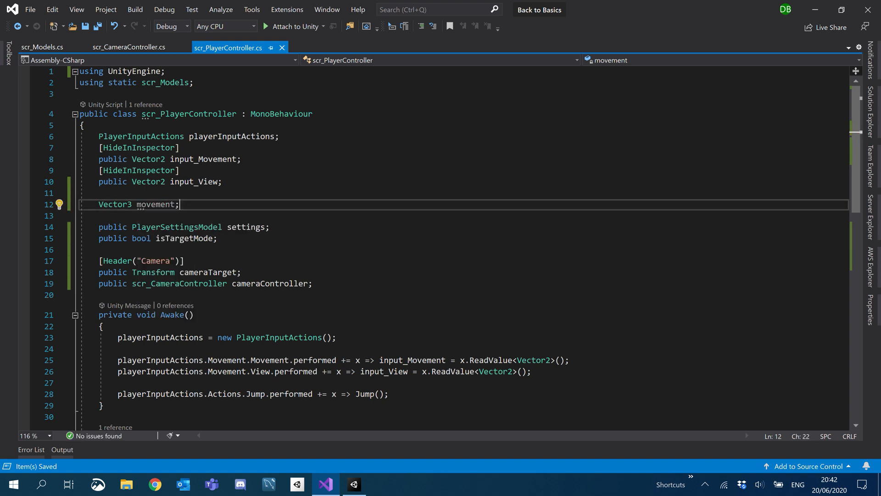
Rename the movement field to playerMovement
double_click(156, 204)
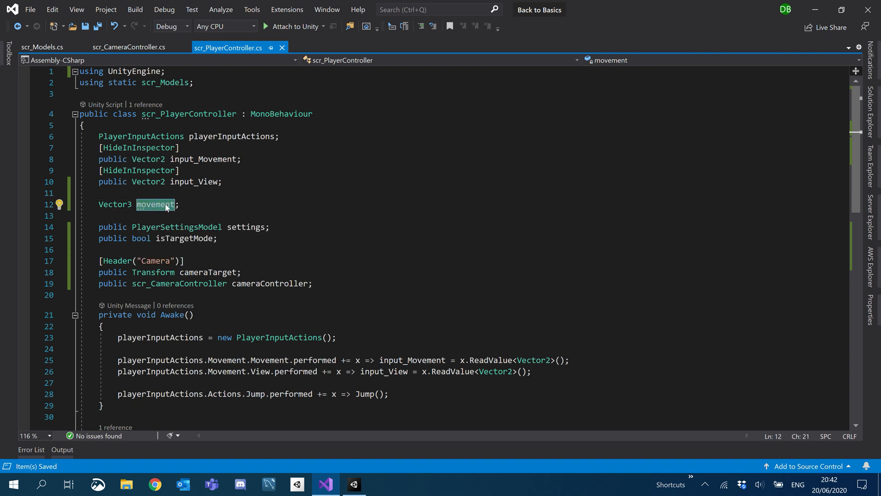
text(playerM)
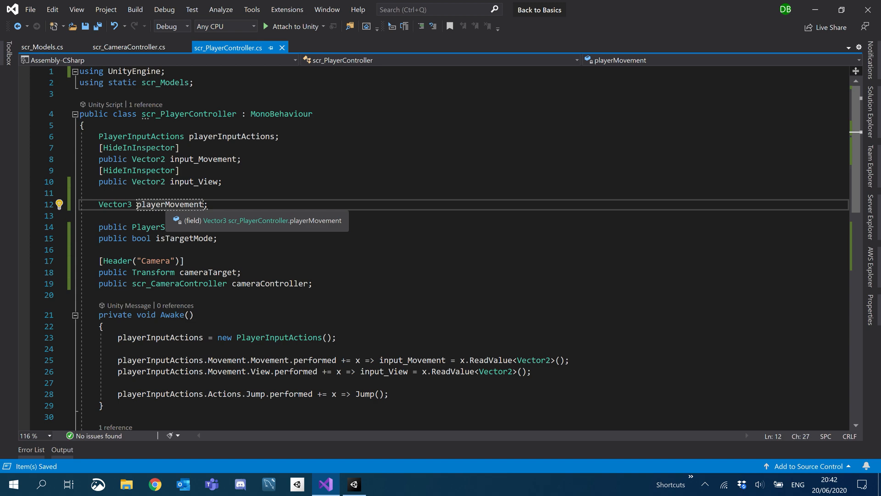
scroll(down, 3)
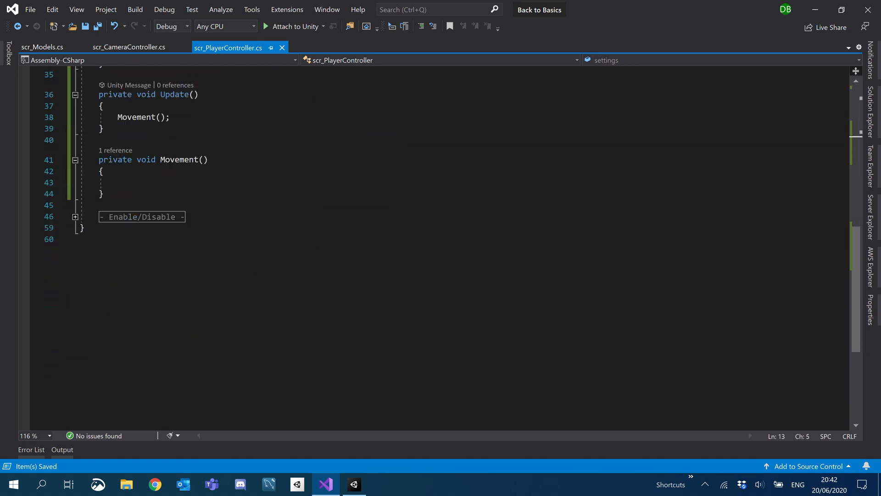
Begin a playerMovement assignment inside the empty Movement() method
click(118, 182)
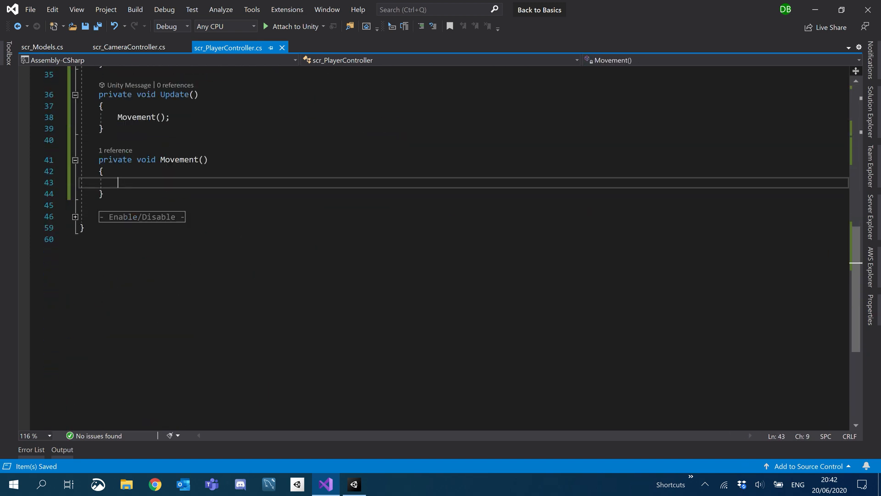
text(playerMovement)
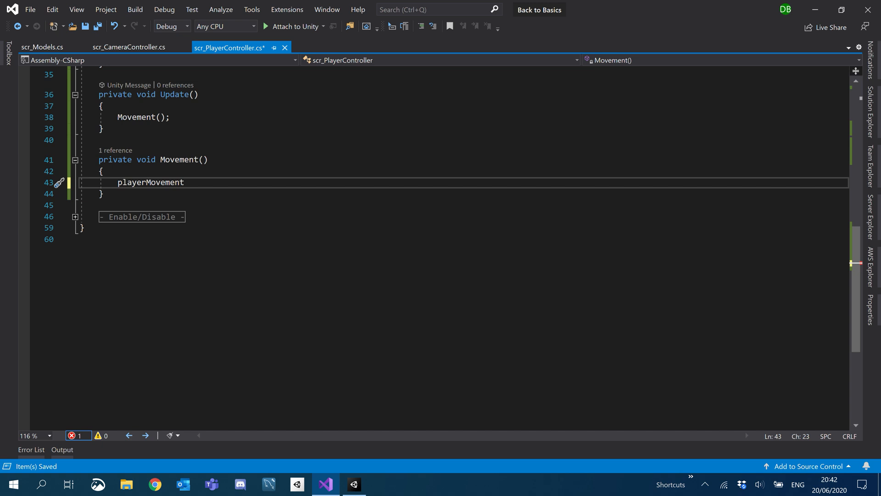
double_click(150, 182)
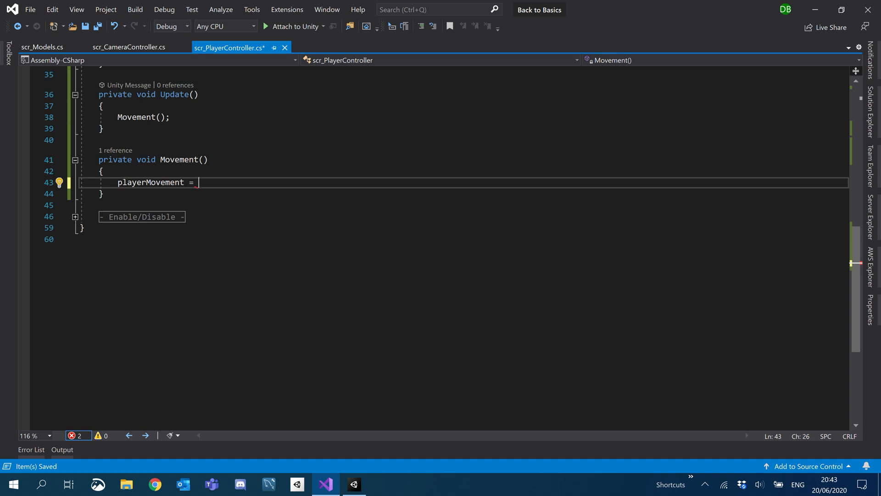
scroll(up, 3)
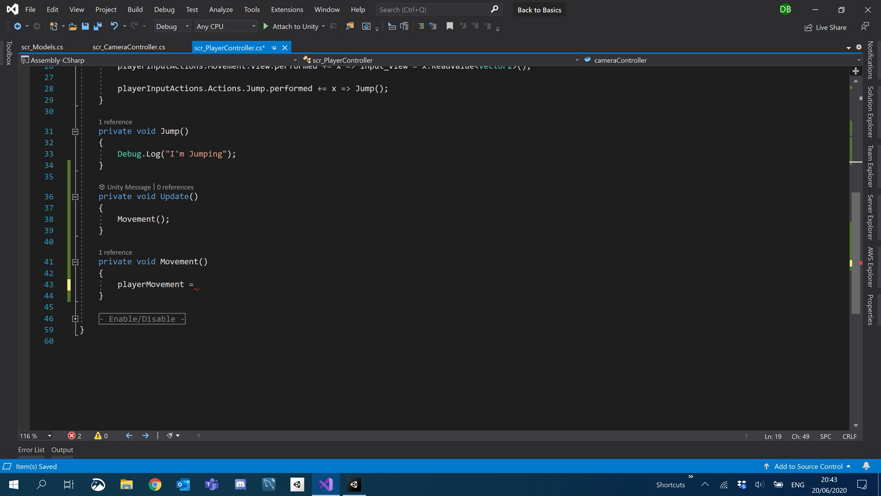
click(197, 283)
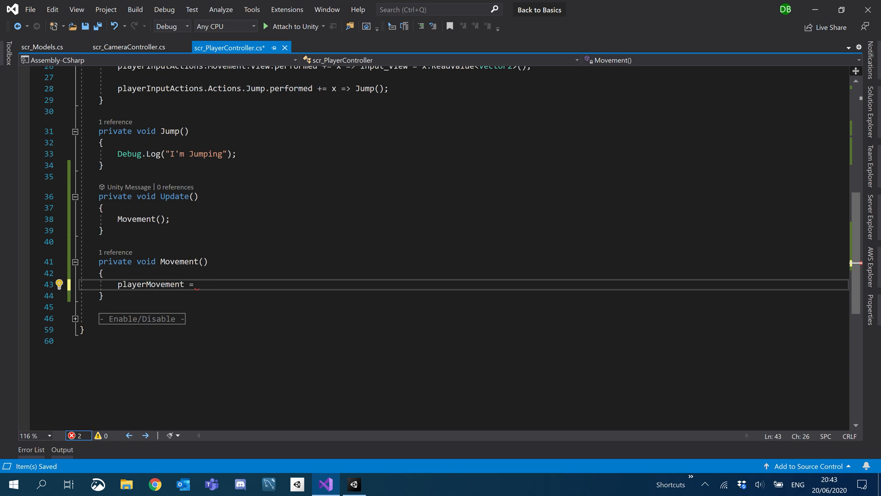
Set playerMovement = cameraController.transform.forward * (settings.ForwardSpeed * input_Movement.y) * Time.deltaTime; with a blank line below
text(cameraController)
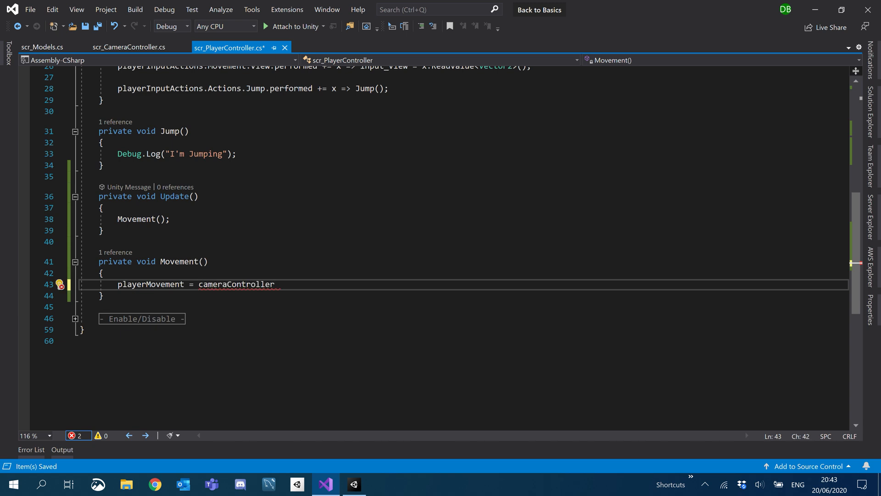
text(.transform)
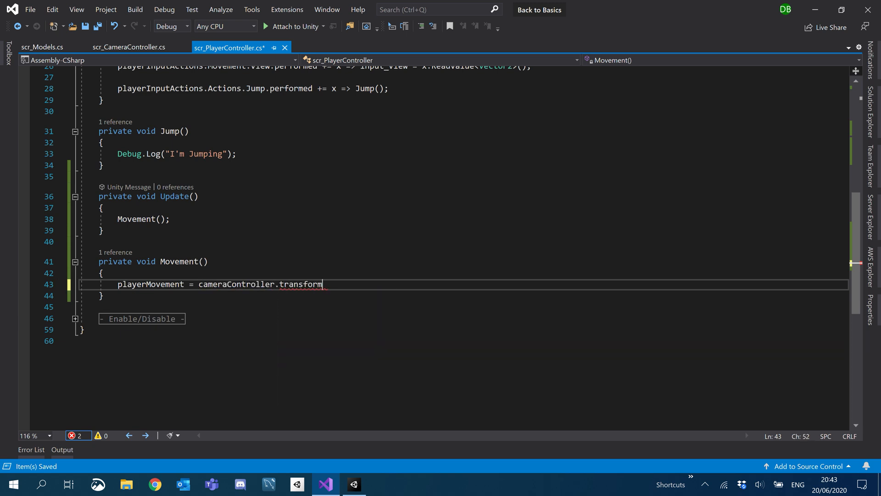
text(.forward *)
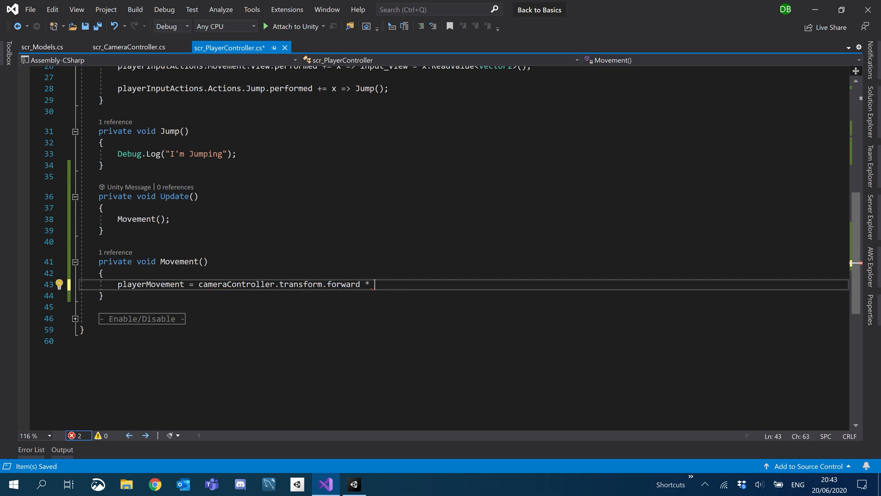
text(())
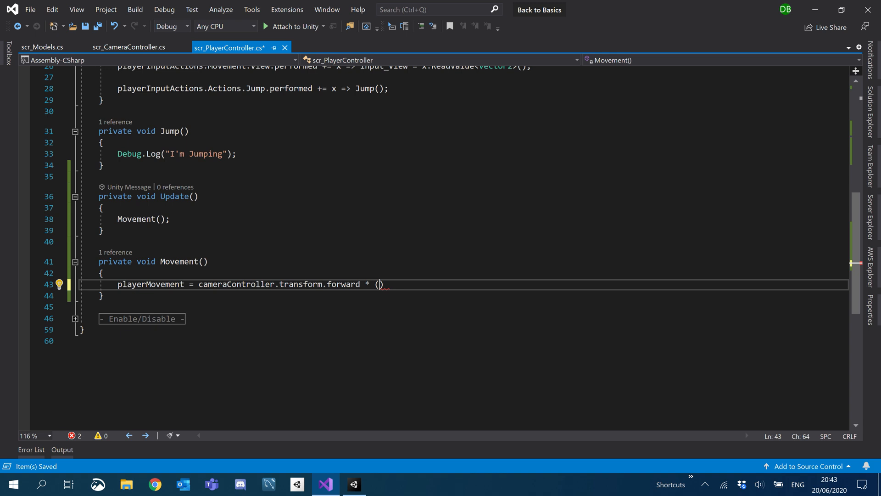
text(settings)
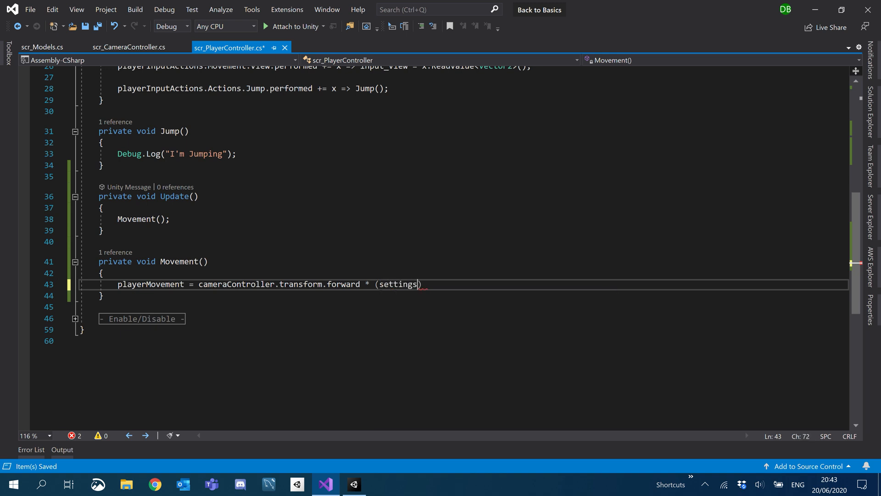
text(.ForwardSpeed *)
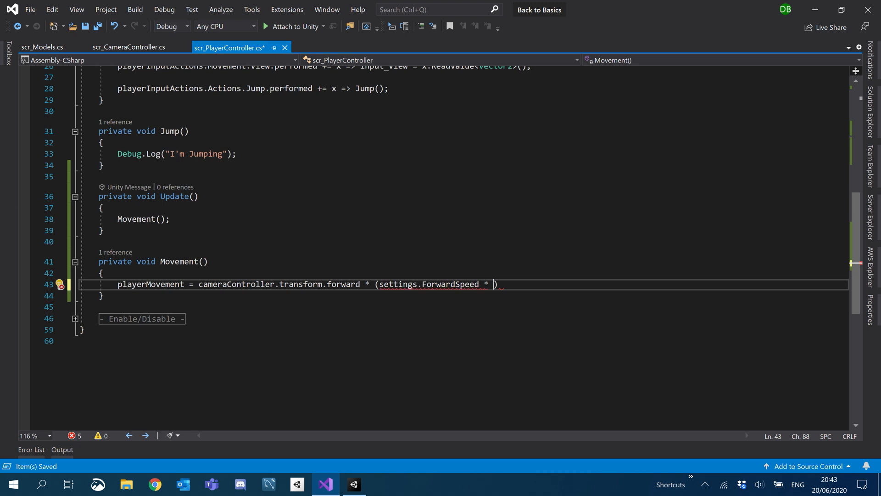
text(input_Movement.y)
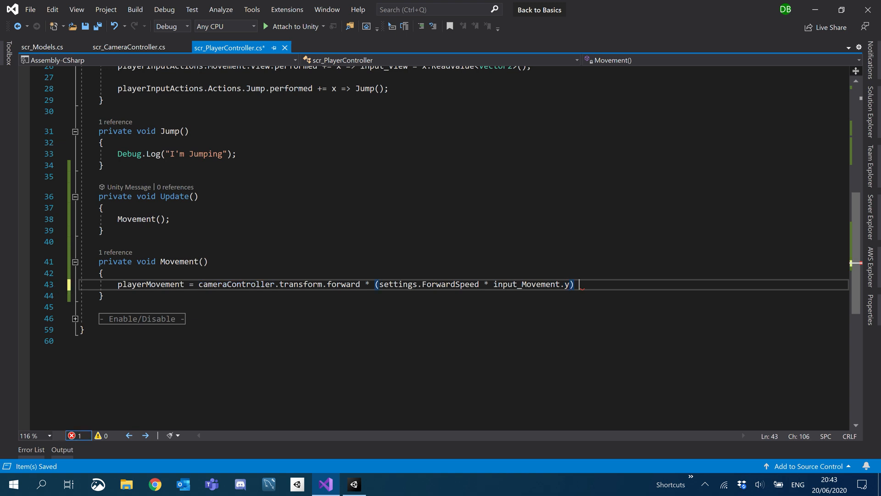
text(* Time.deltaTime;)
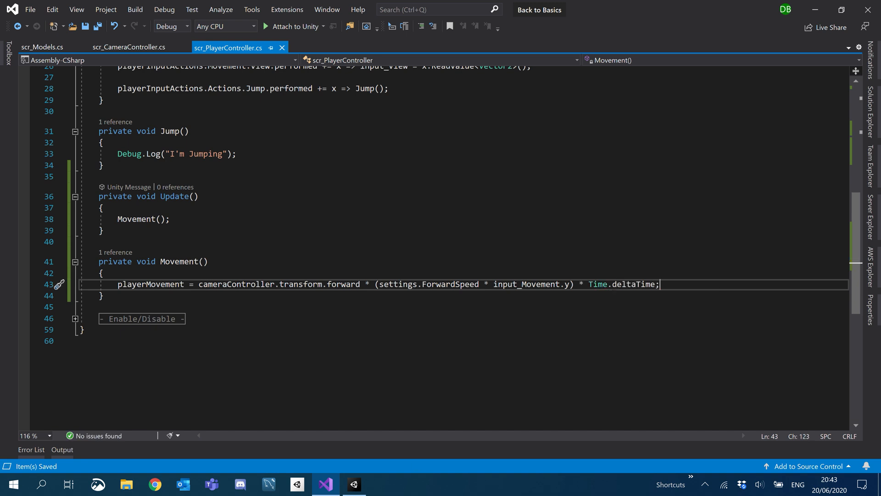
double_click(150, 283)
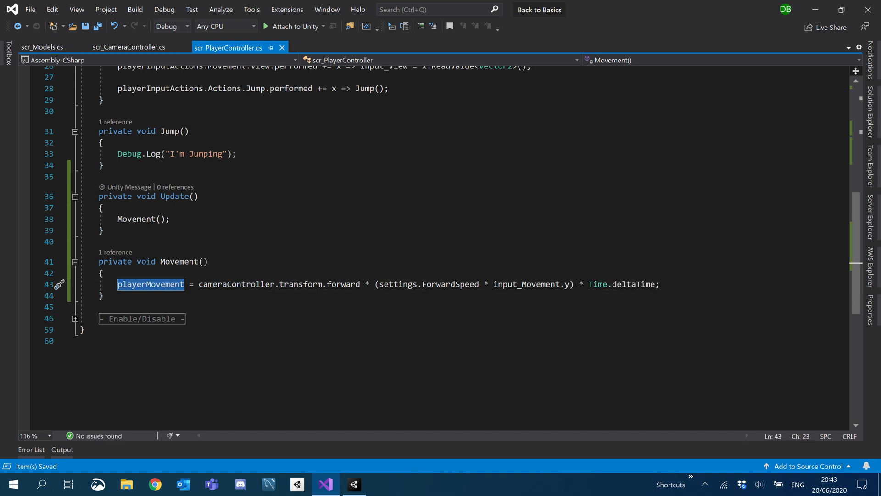
key(enter)
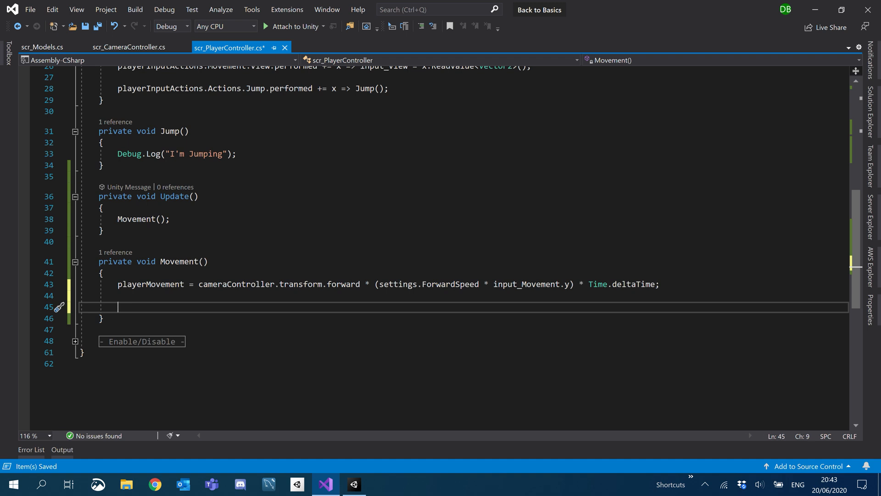
Declare a CharacterController characterController field in the player script
text(CharacterController)
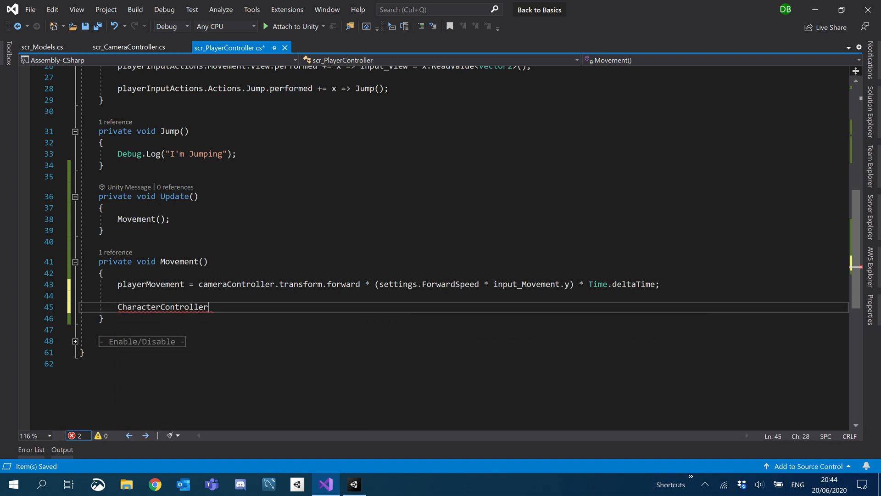
scroll(up, 3)
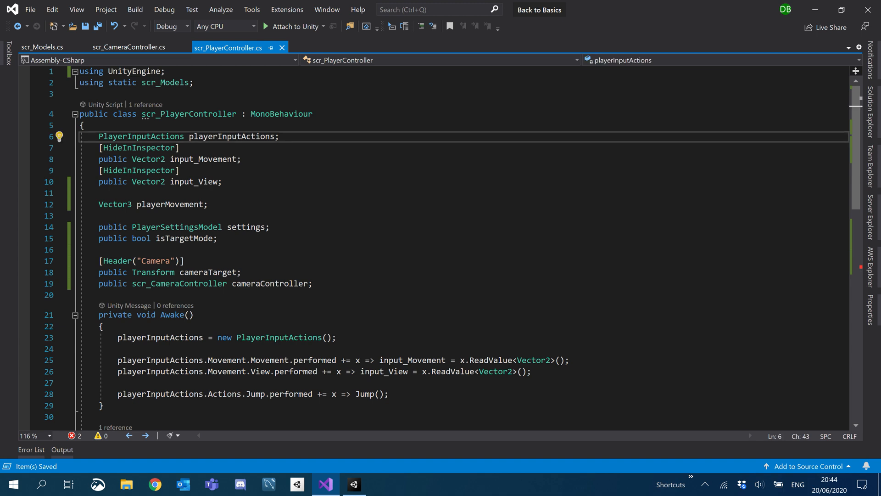
text(CharacterController c)
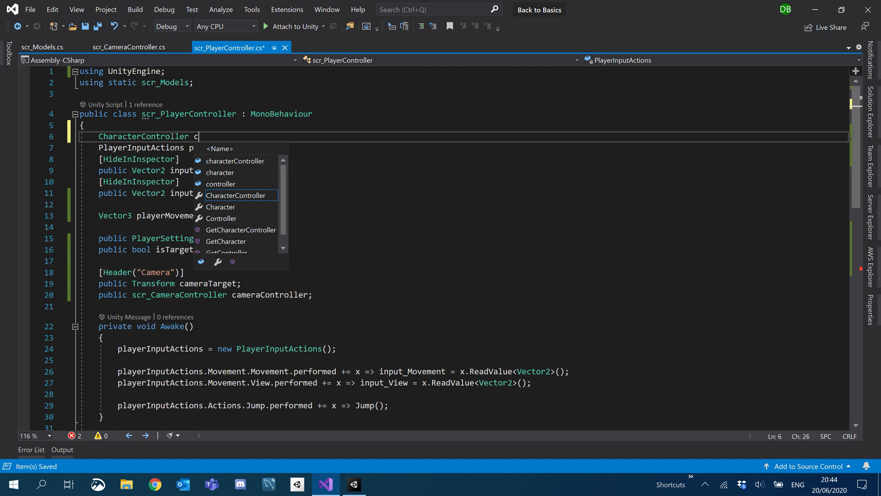
text(haracterController;)
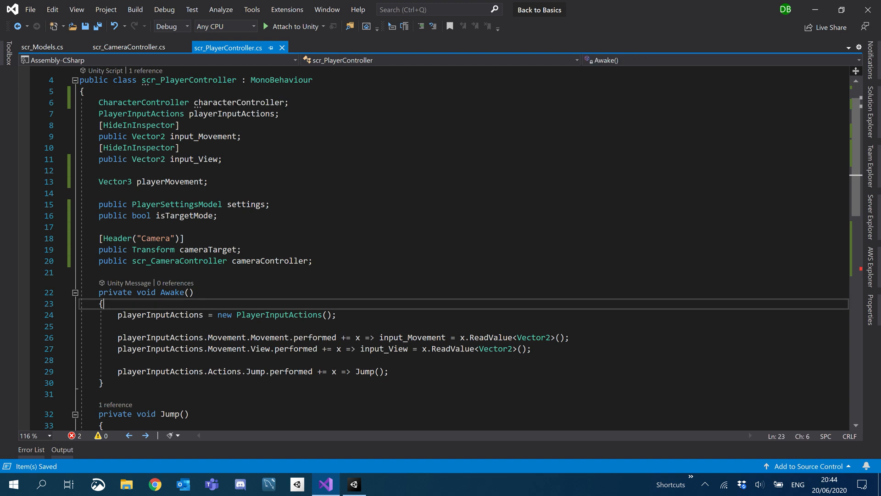
Assign characterController = GetComponent<CharacterController>(); in Awake and save
text(characterController)
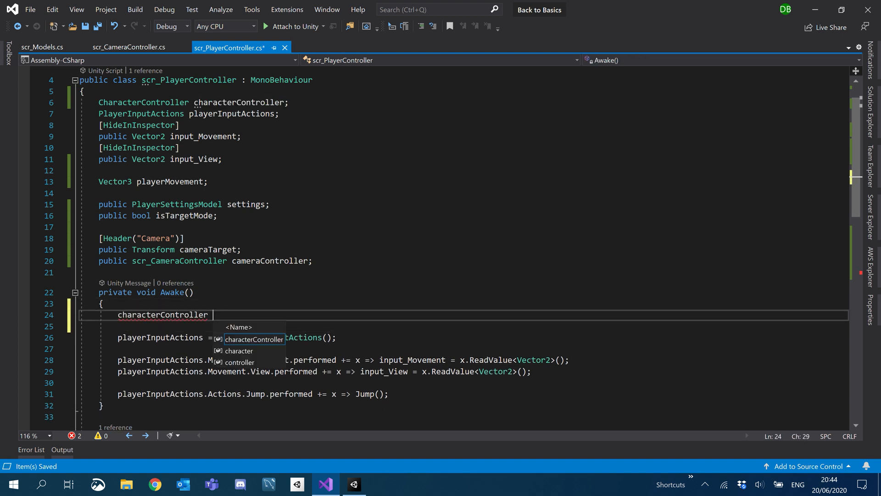
text(= GetComponent)
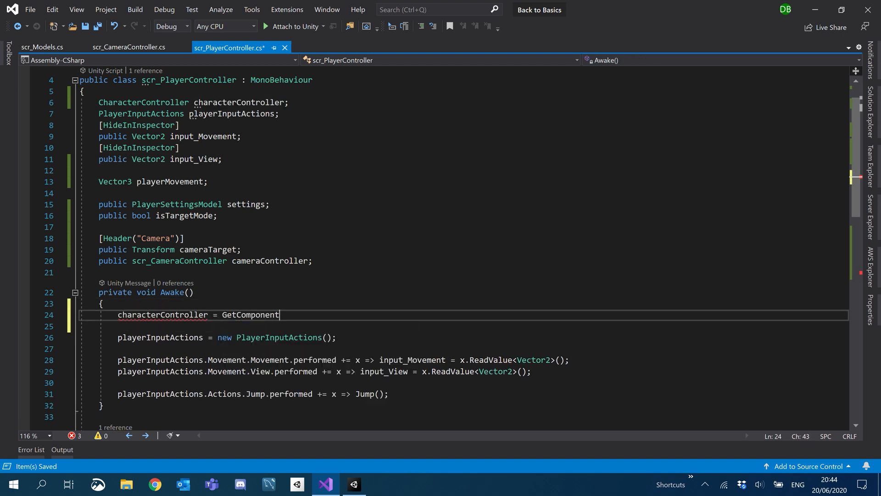
text(<CharacterController>();)
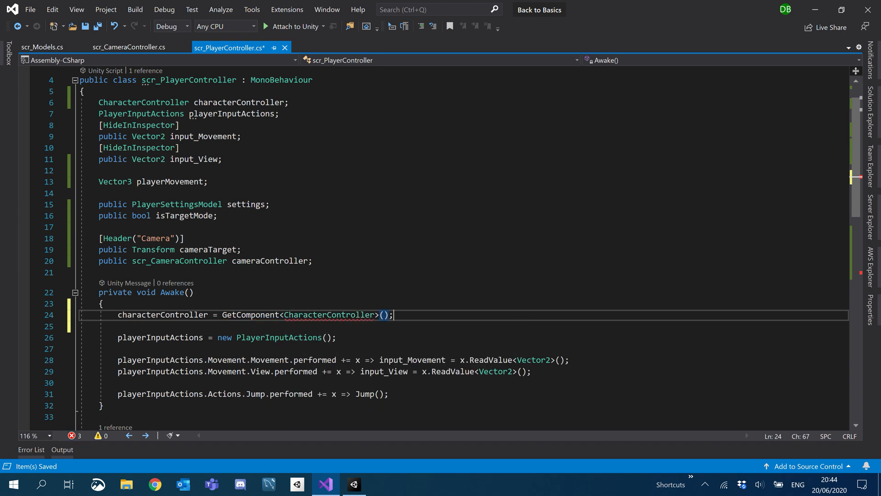
double_click(162, 315)
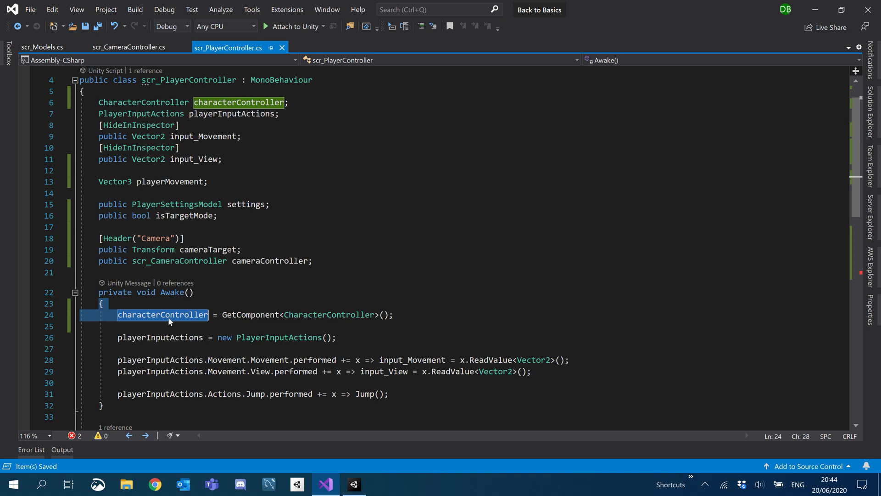
scroll(down, 3)
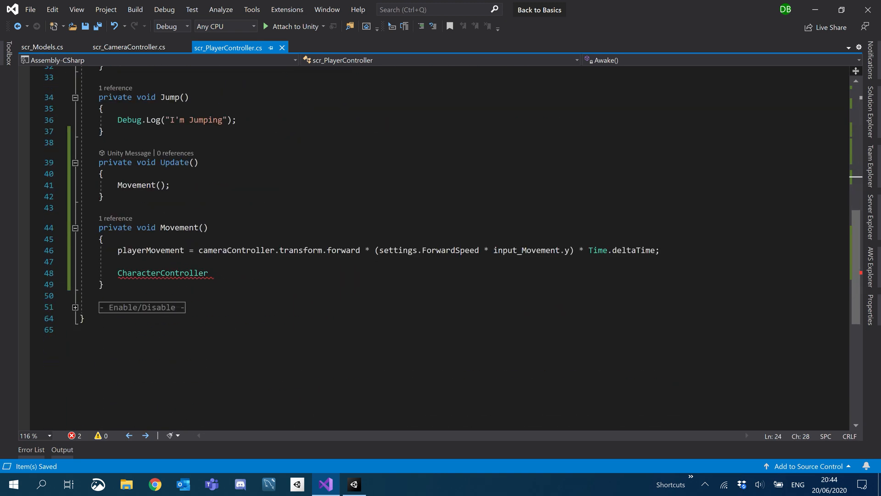
End Movement() with characterController.Move(playerMovement);, save, and switch to Unity
text(characterController.mo)
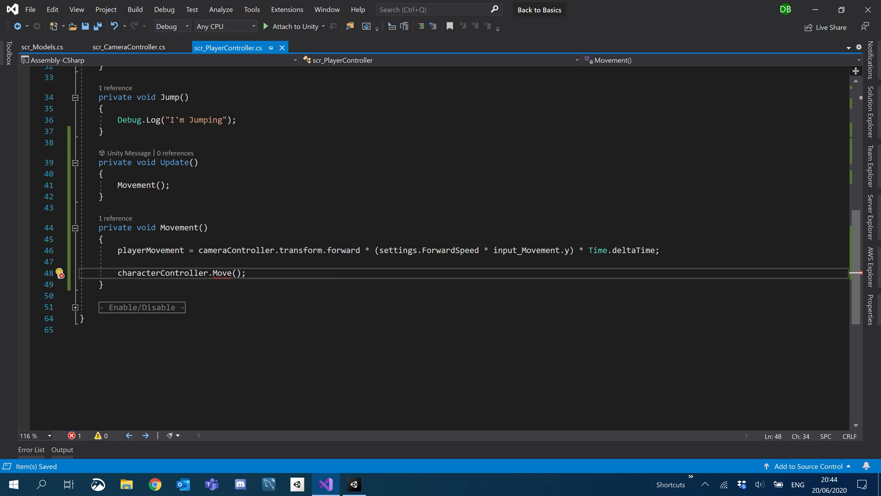
double_click(151, 250)
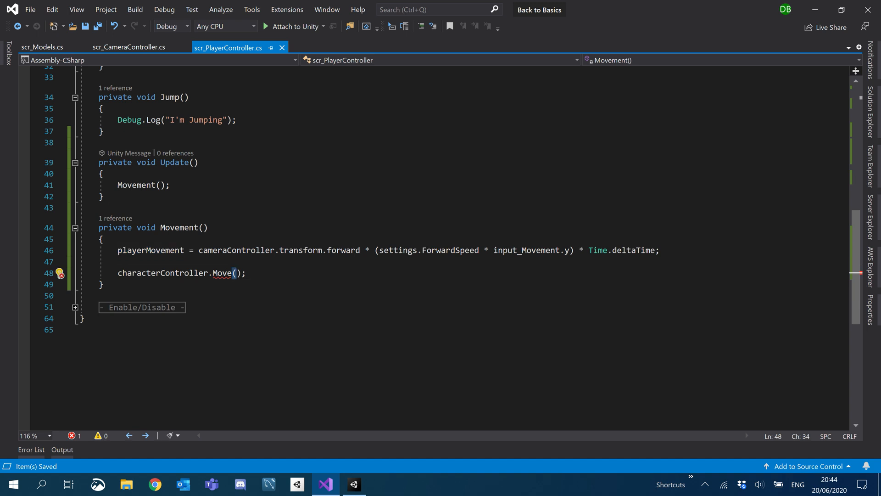
text(playerMovement)
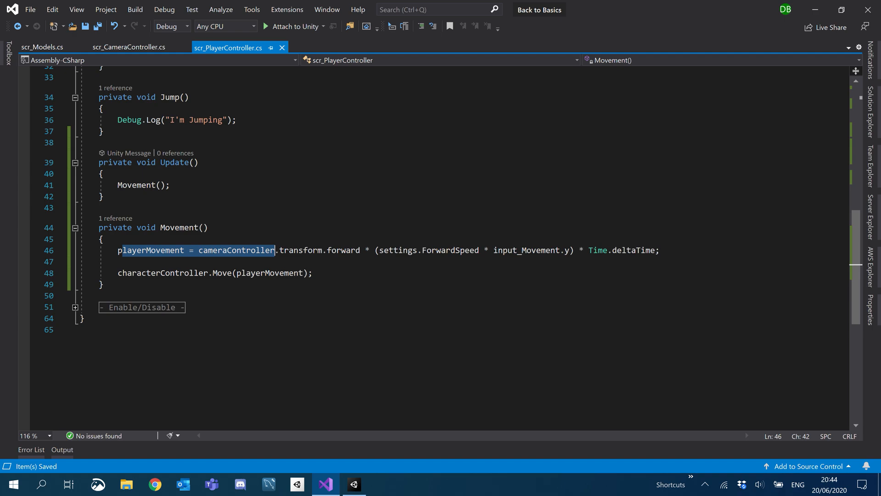
click(353, 483)
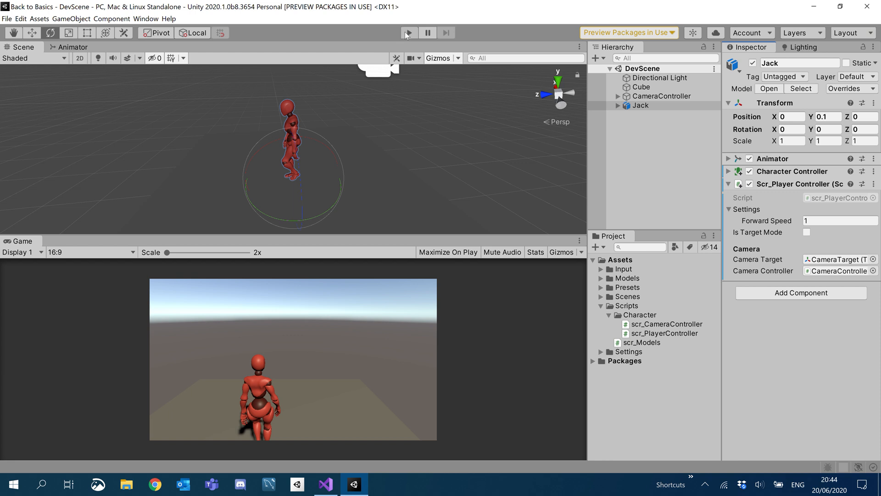
Run DevScene in Play mode to test, stop it, and return to Visual Studio
click(408, 32)
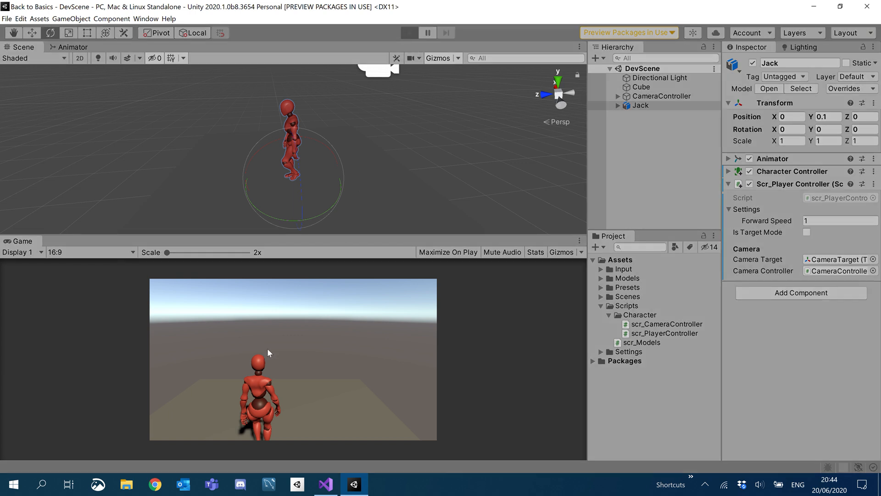
click(409, 32)
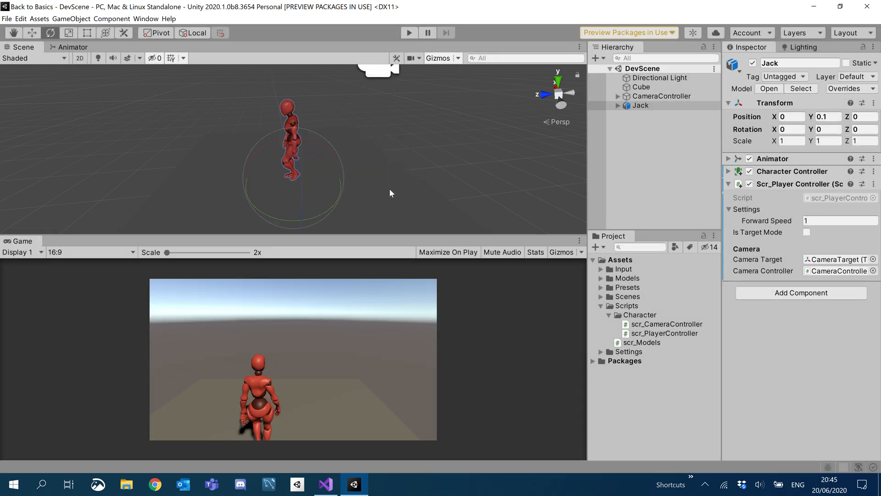
click(325, 484)
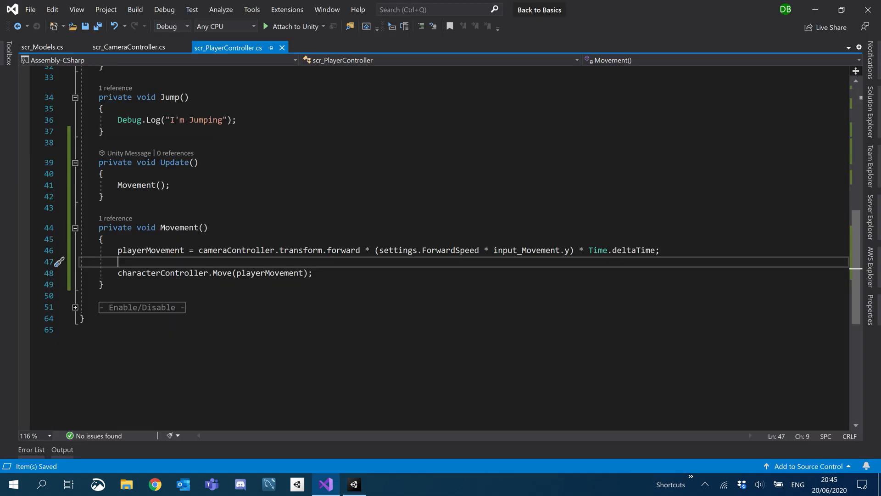
Add playerMovement += cameraController.transform.right * (settings.ForwardSpeed * input_Movement.y) * Time.deltaTime;
double_click(150, 250)
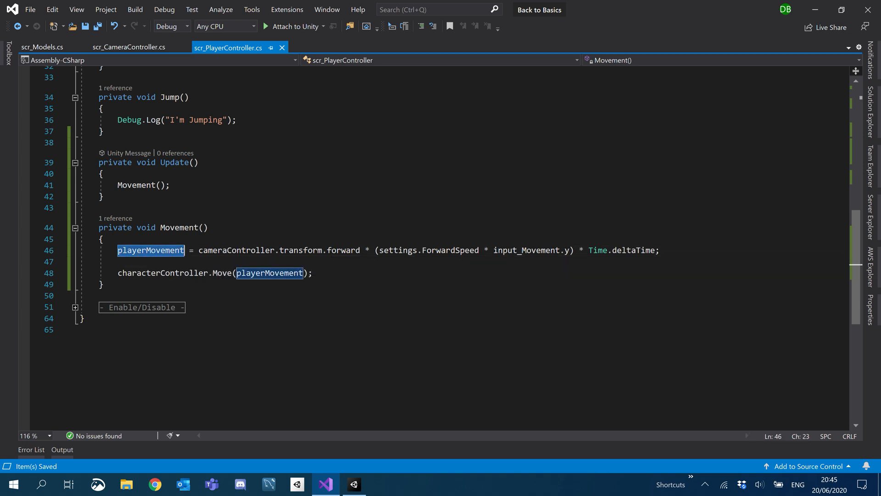
text(playerMovement)
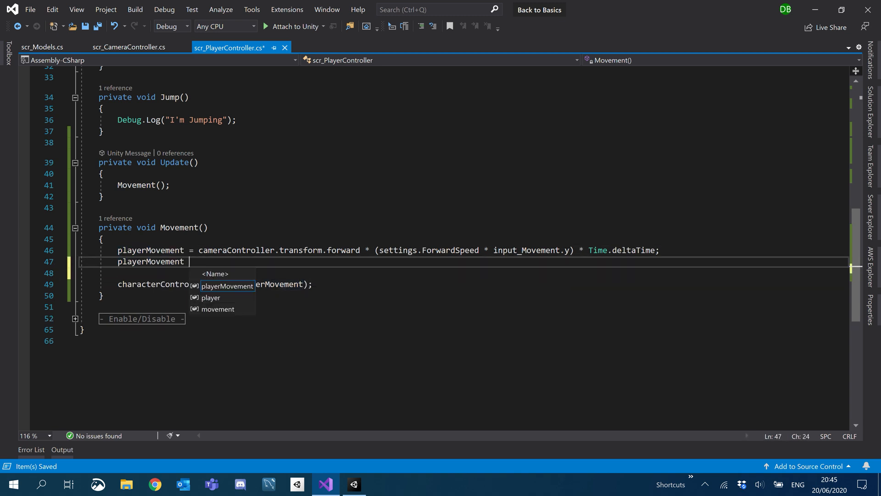
text(+=)
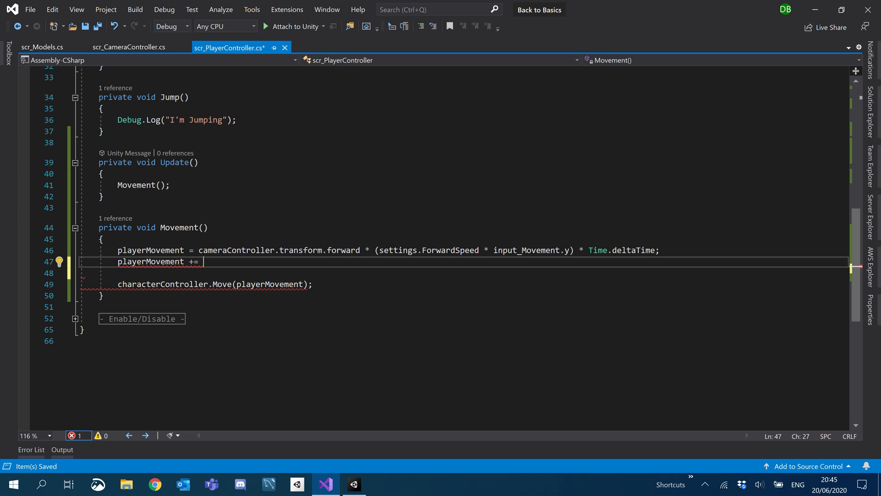
text(camera)
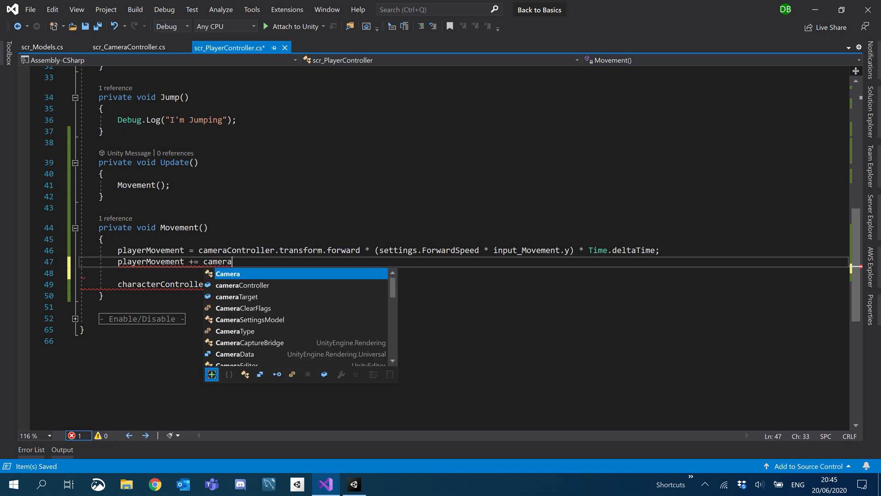
text(Controller.transform.right)
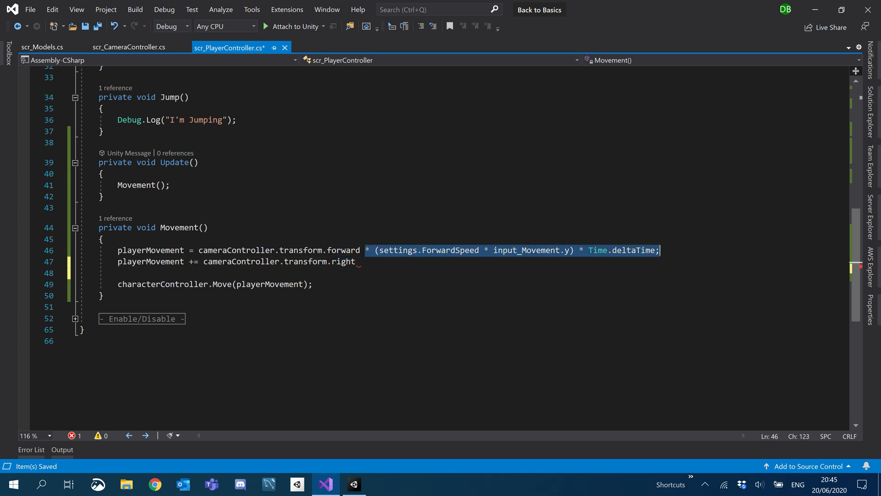
text(* (settings.ForwardSpeed * input_Movement.y) * Time.deltaTime;)
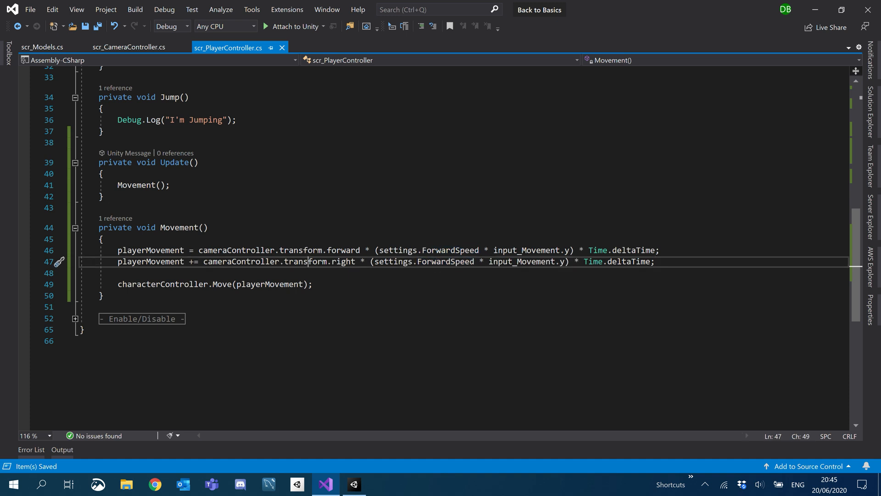
Change the sideways line to use input_Movement.x, save, and switch to Unity
double_click(446, 261)
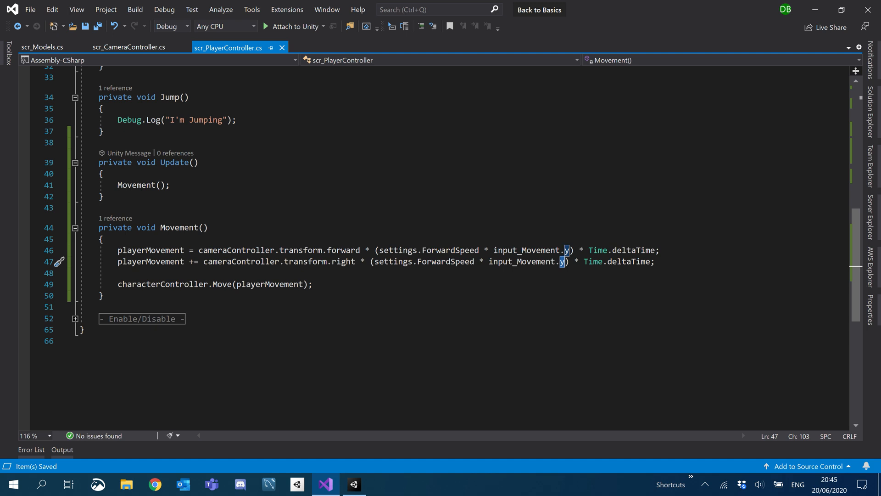
text(x)
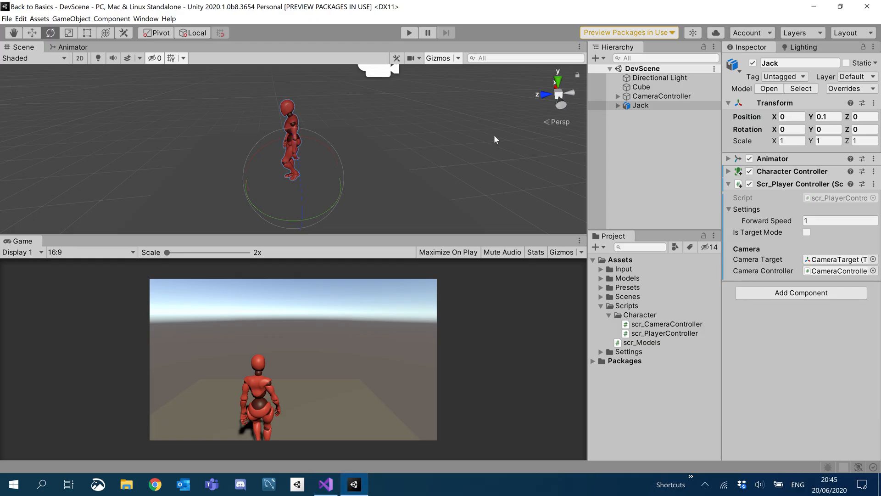
Play DevScene, move Jack around, toggle Is Target Mode on and off, stop Play, and return to the script
click(408, 32)
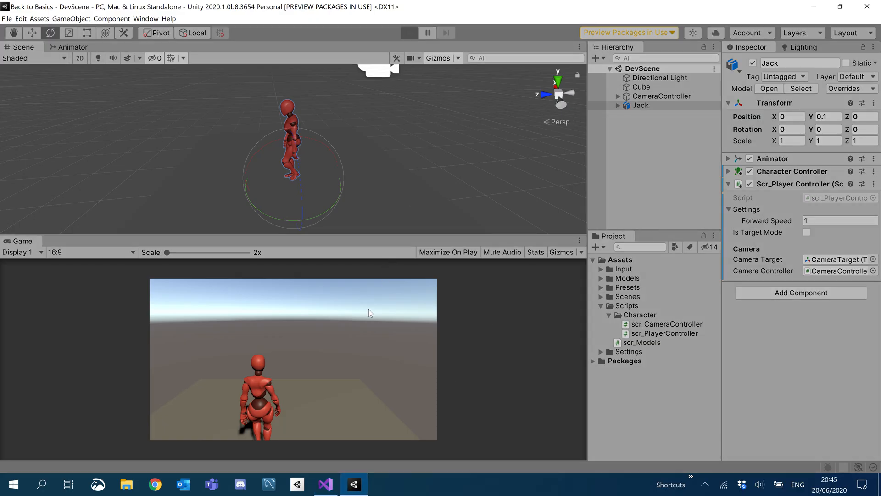
click(409, 32)
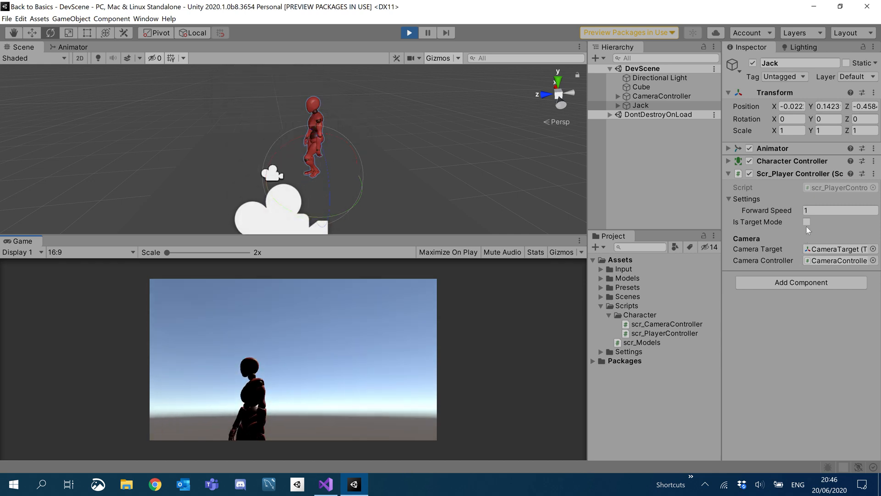
click(807, 221)
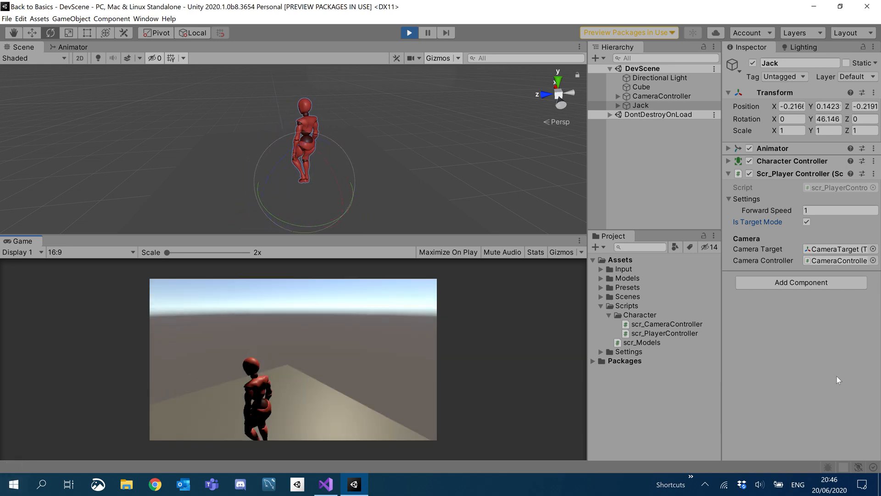
click(808, 221)
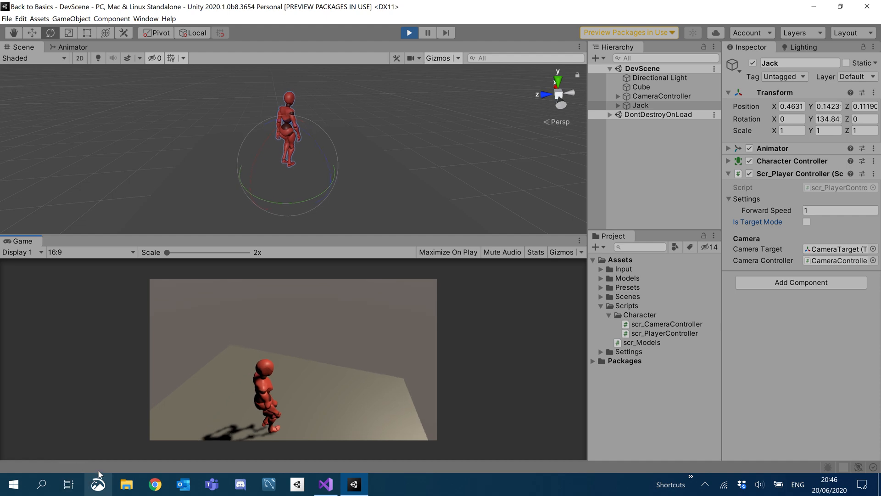
click(409, 32)
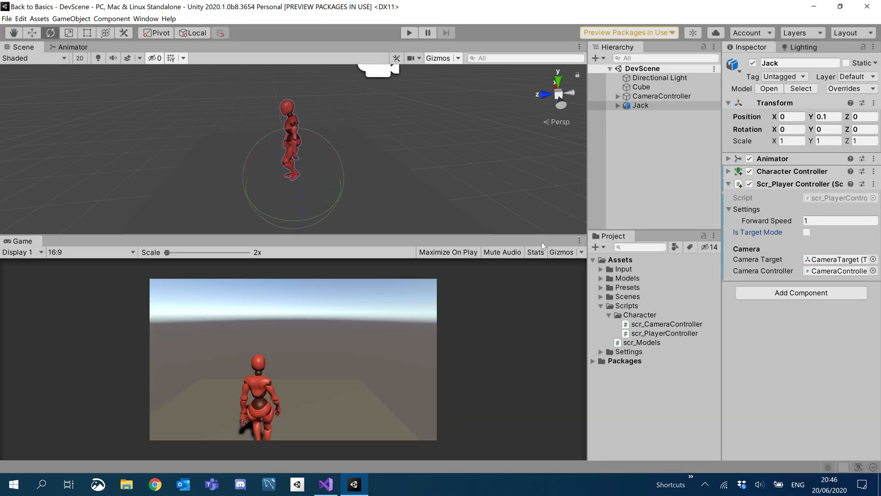
click(325, 484)
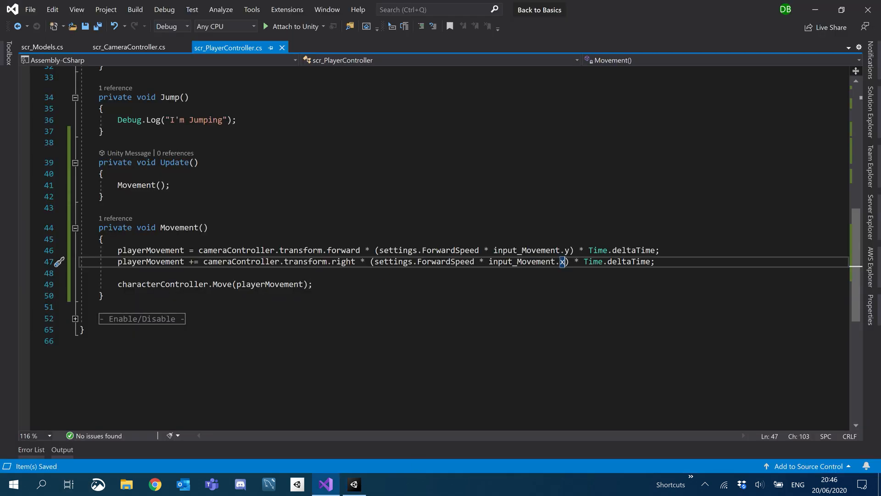
Inside Movement() add an if (!isTargetMode) block storing var orginalRotation = transform.rotation
key(Enter)
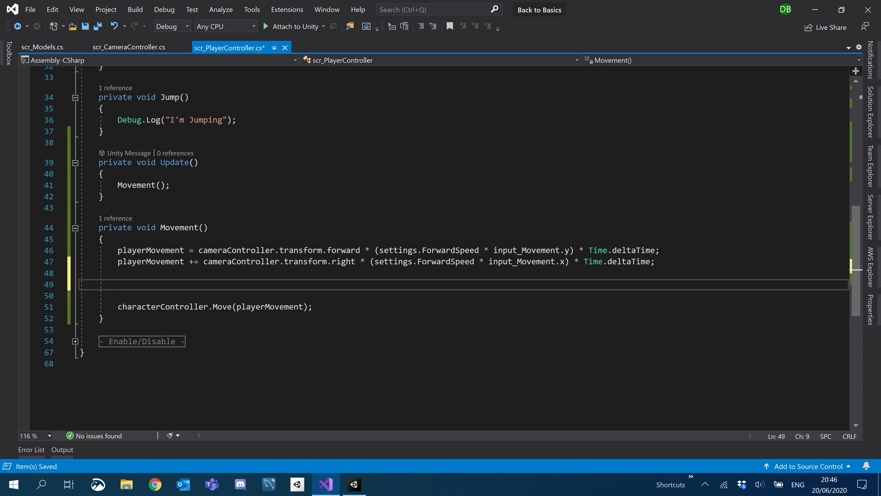
scroll(up, 3)
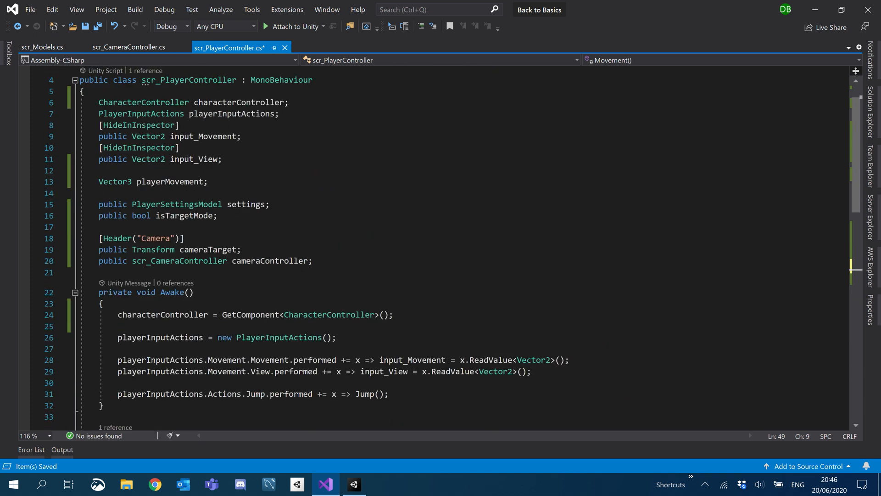
scroll(down, 3)
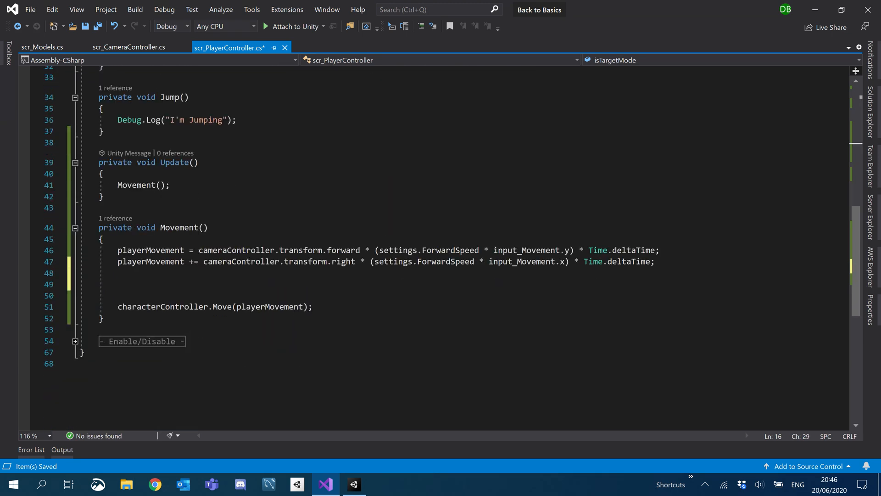
text(if (!)
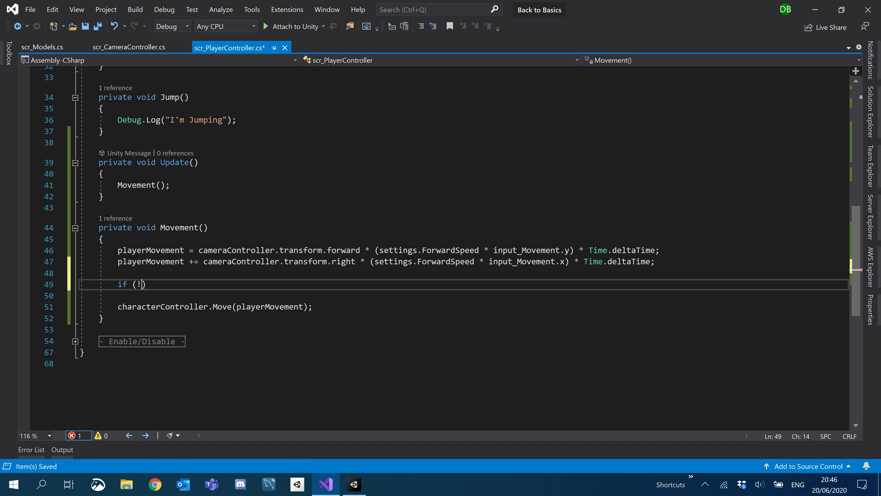
text(isTargetMode))
click(464, 296)
text({)
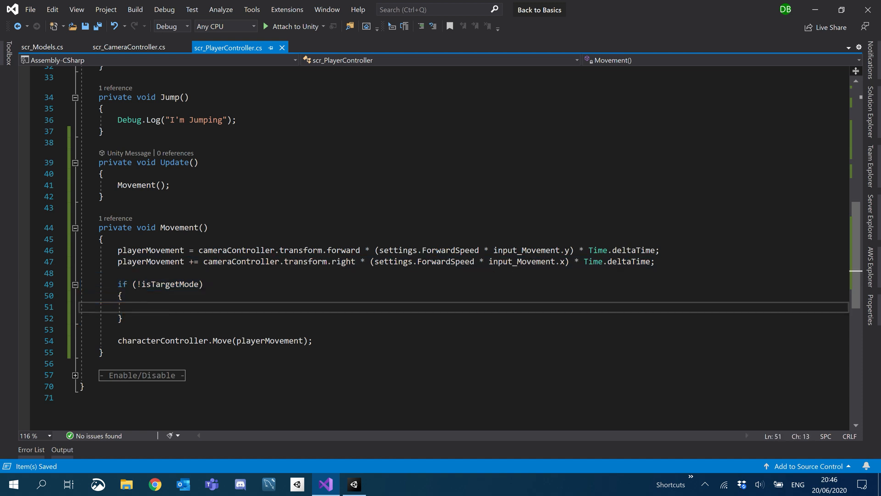
text(var)
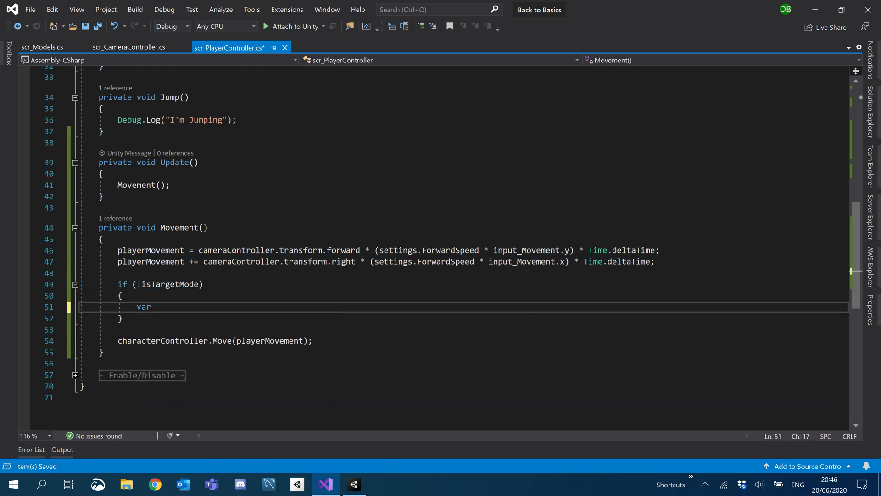
text(org)
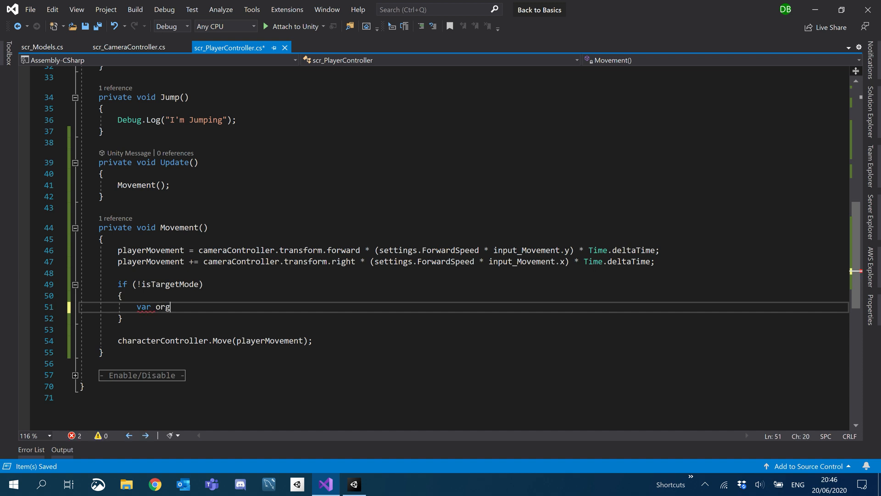
text(inalRotation = transform.rotation;)
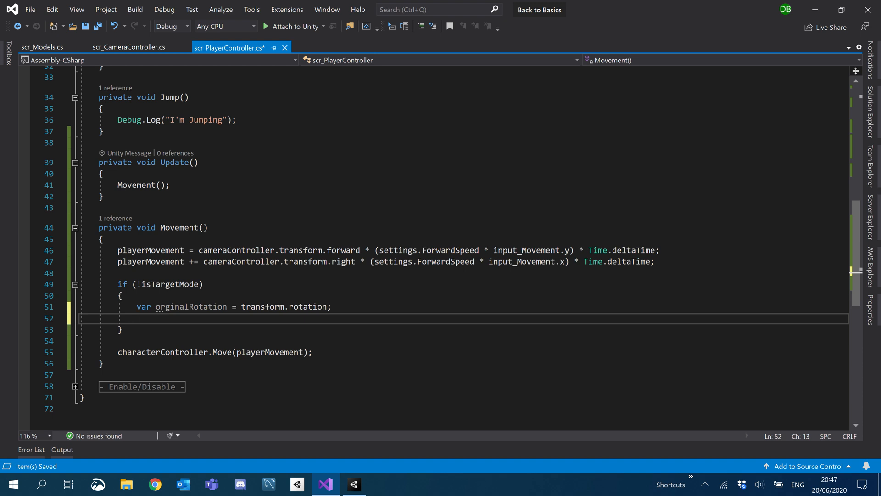
Add transform.LookAt(playerMovement + transform.position, Vector3.up); inside the if block
text(transform)
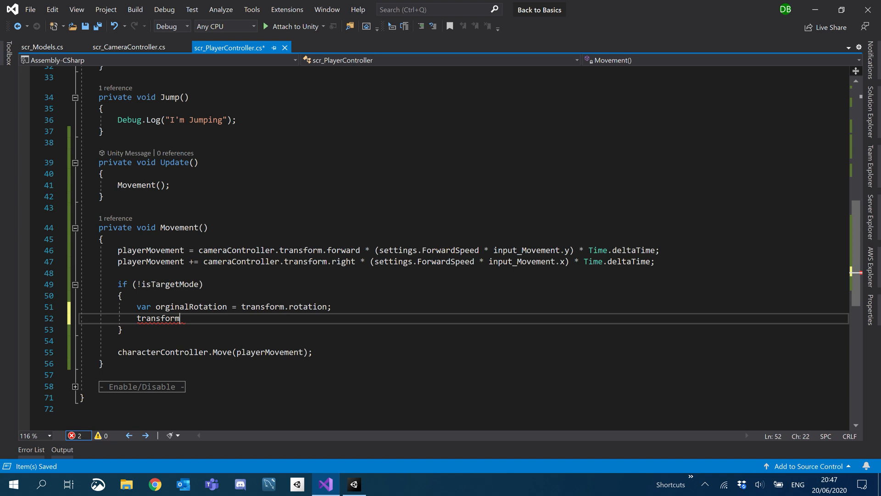
text(.LookAt())
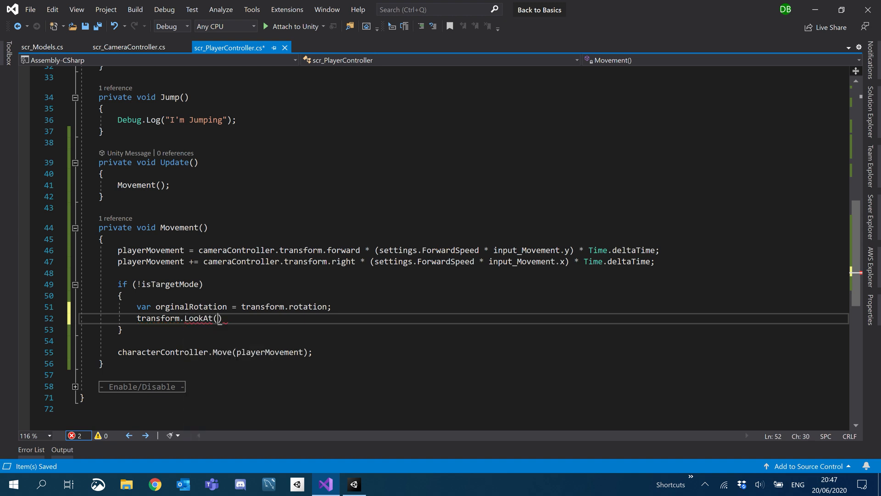
text(;)
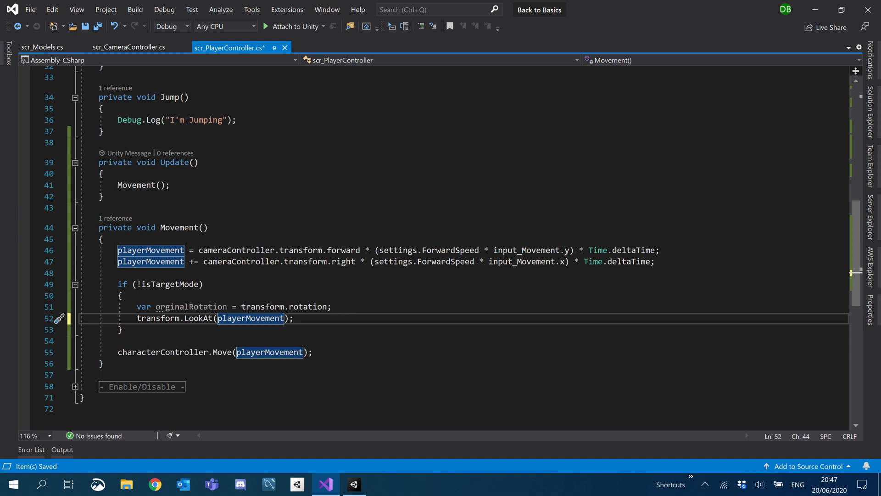
text(+ transform.position)
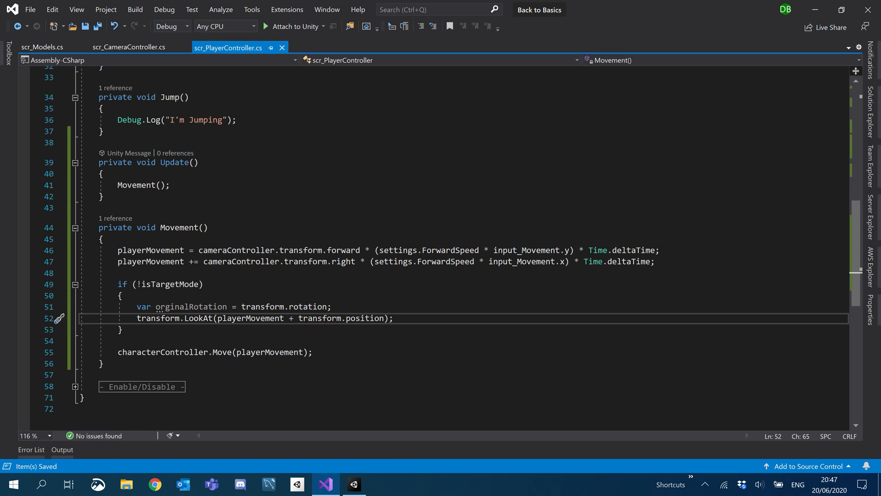
double_click(365, 318)
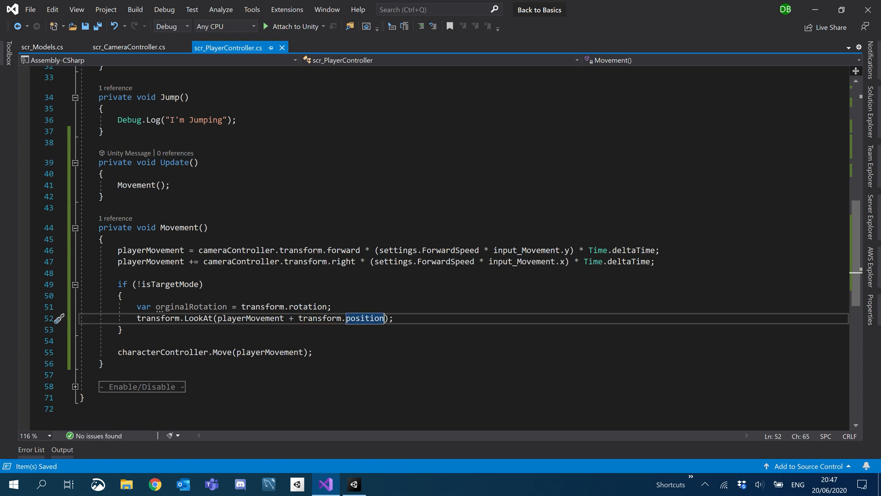
text(, vect)
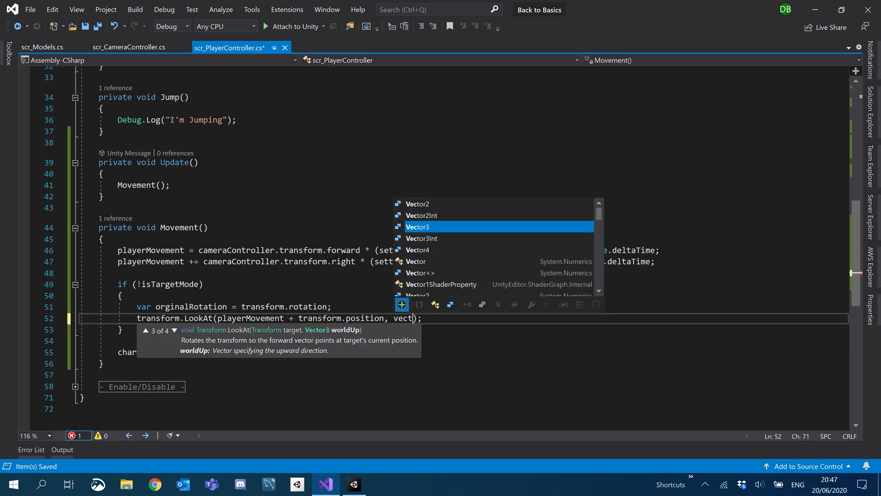
text(or)
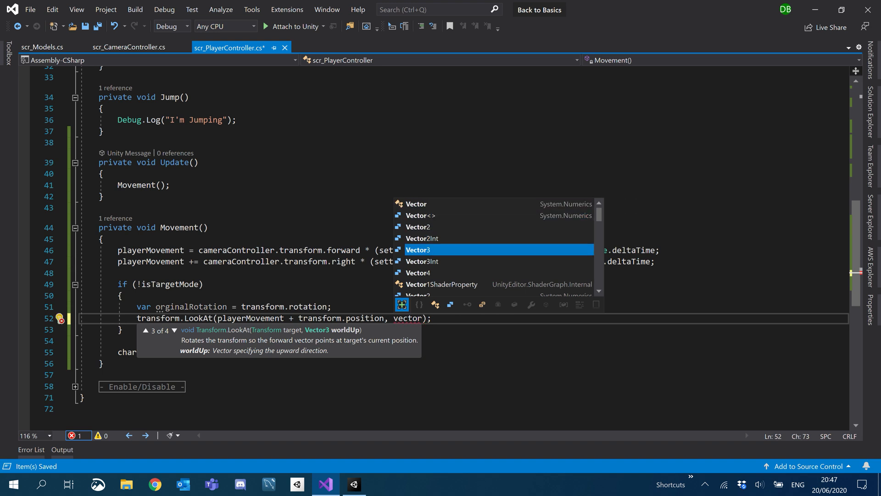
text(Vector3.up)
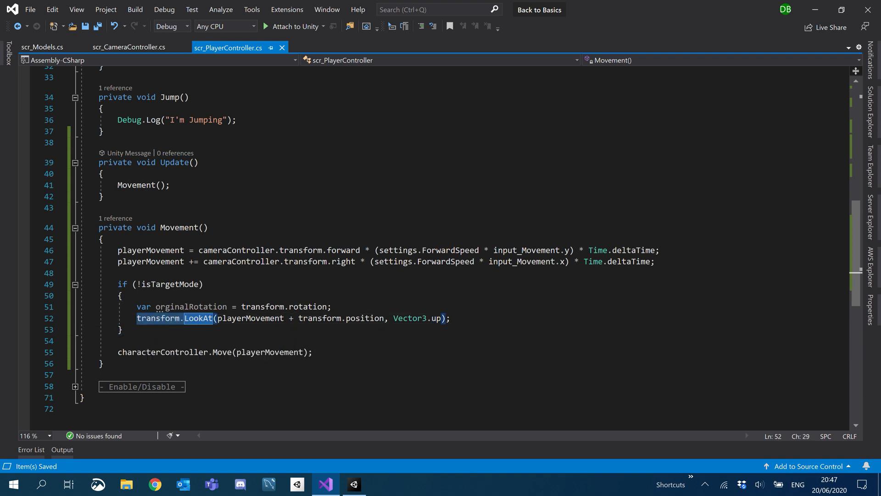
click(450, 318)
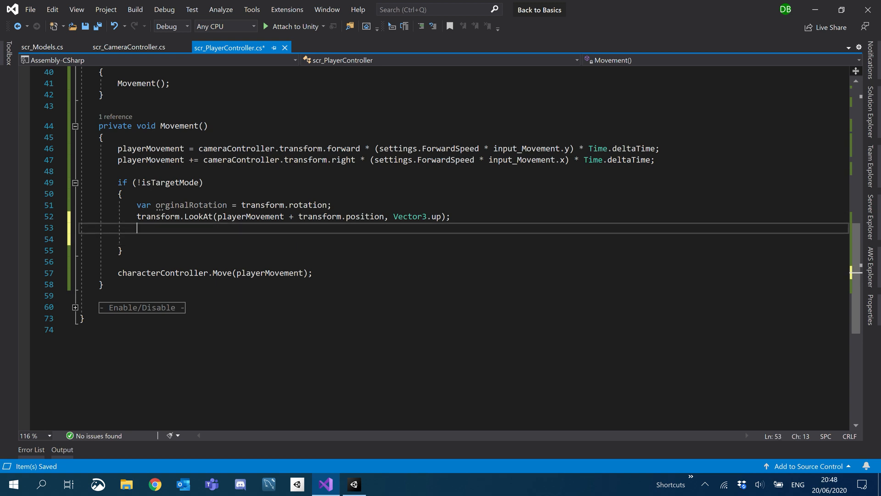
Below the LookAt line add var newRotation = transform.rotation;
double_click(190, 204)
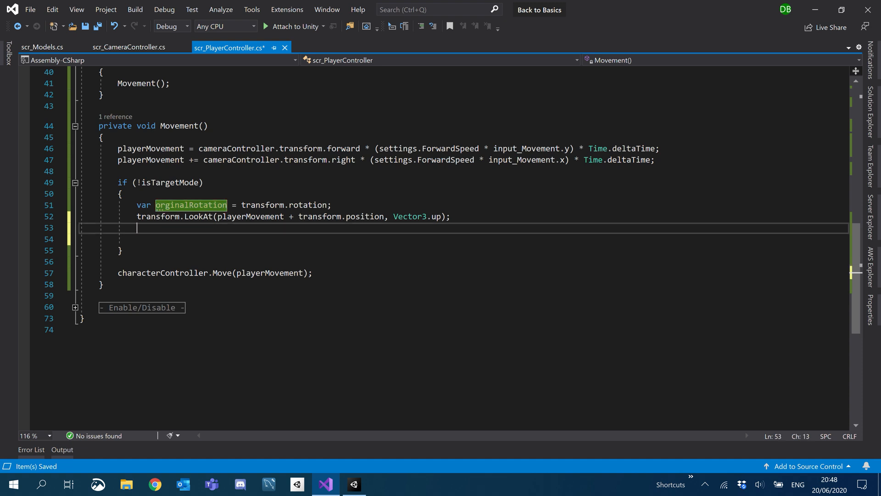
text(var ne)
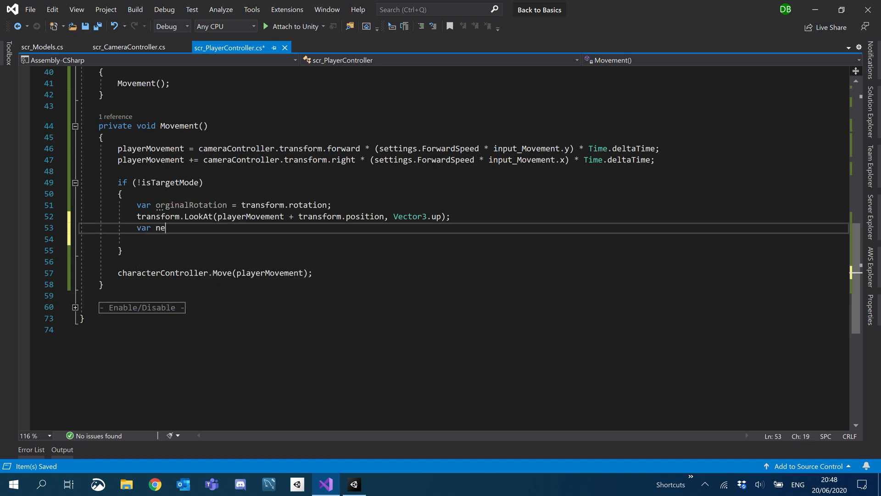
text(wRotation =)
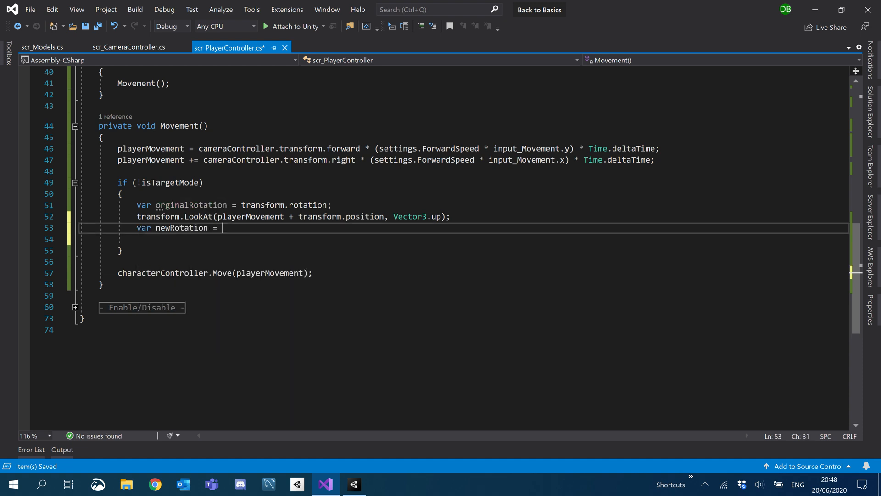
text(transform.rotation)
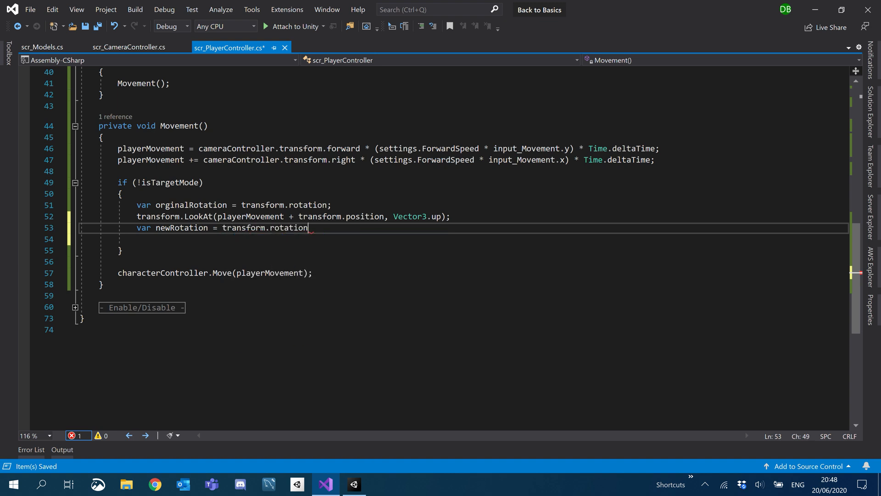
text(;)
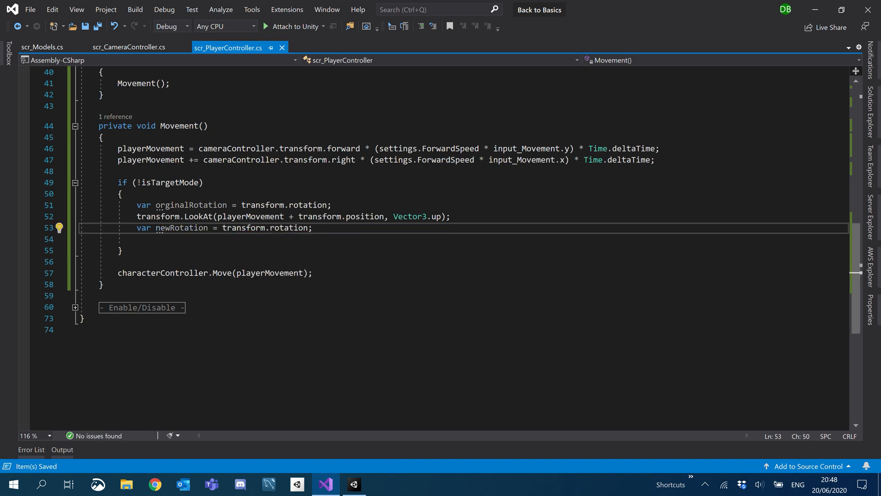
double_click(190, 205)
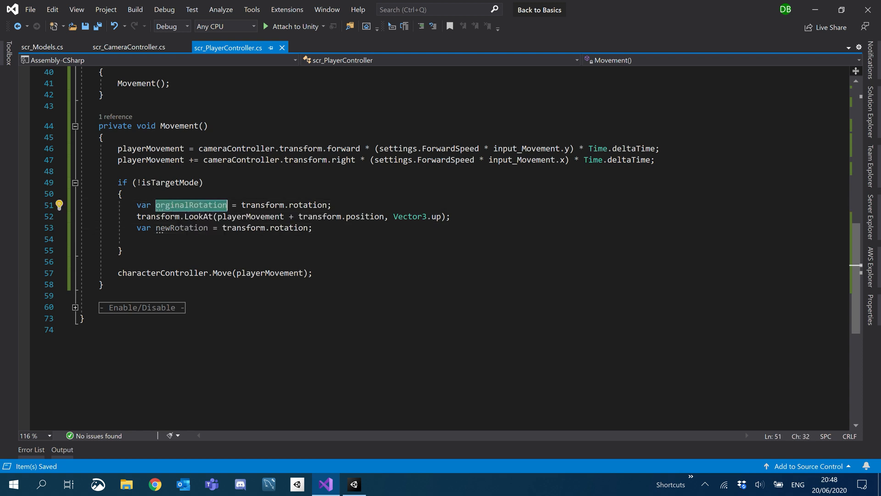
click(259, 216)
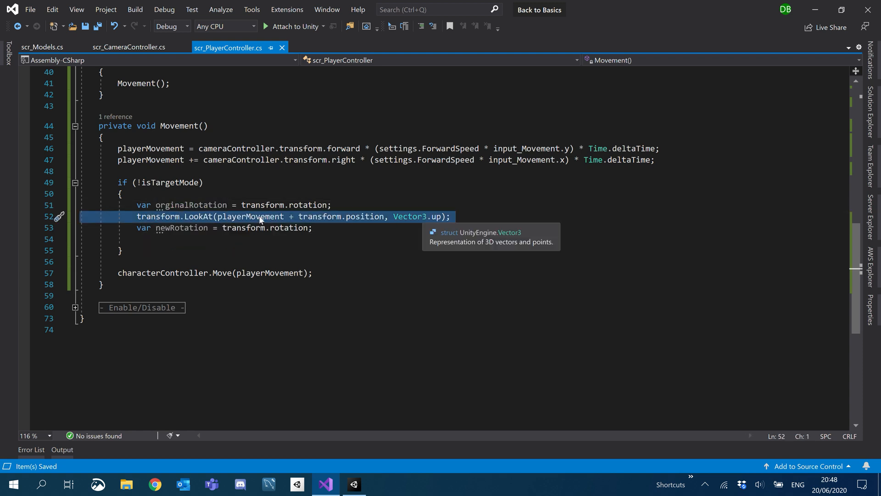
mouse_move(189, 219)
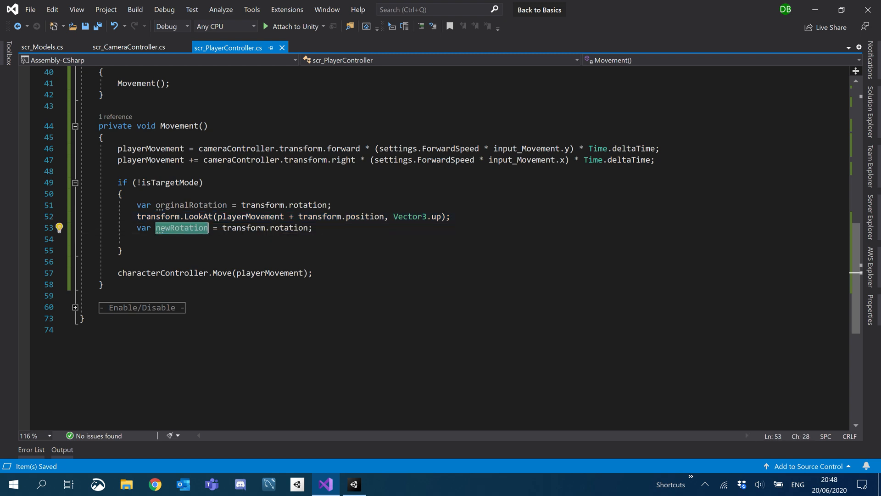
click(311, 227)
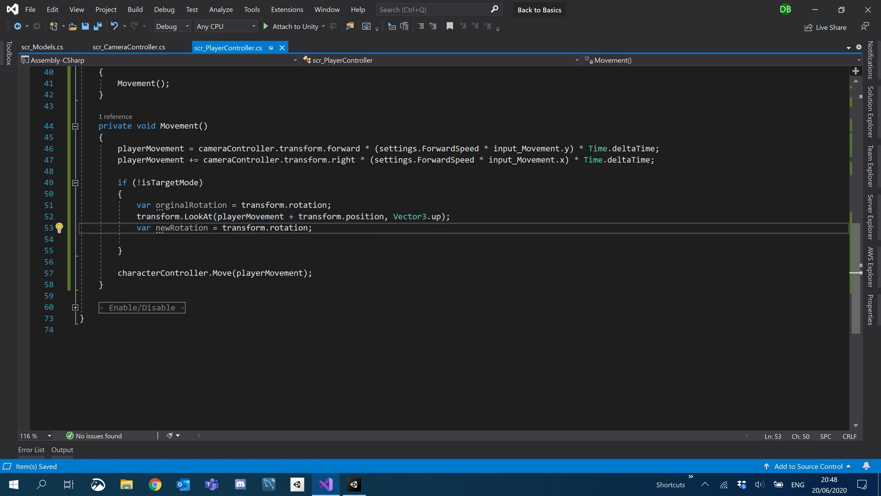
Start a new line transform.rotation = Quaternion.Lerp() with arguments still empty
key(Return)
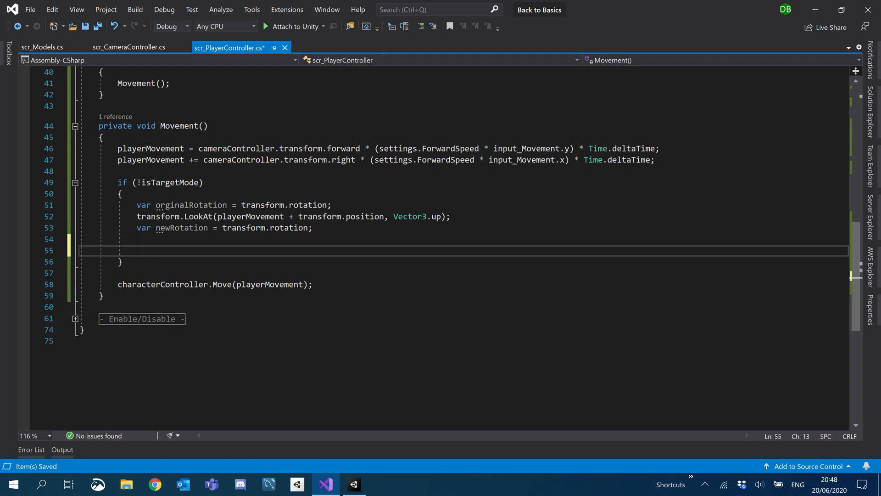
text(transform)
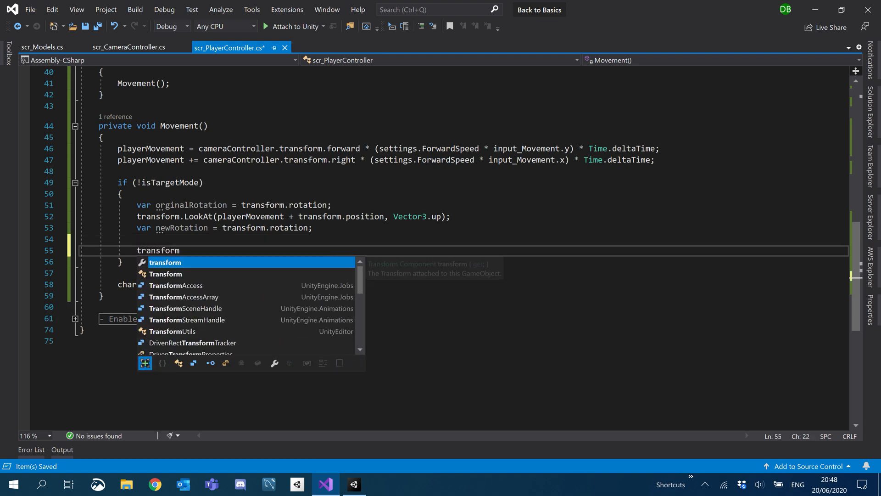
text(.rotation =)
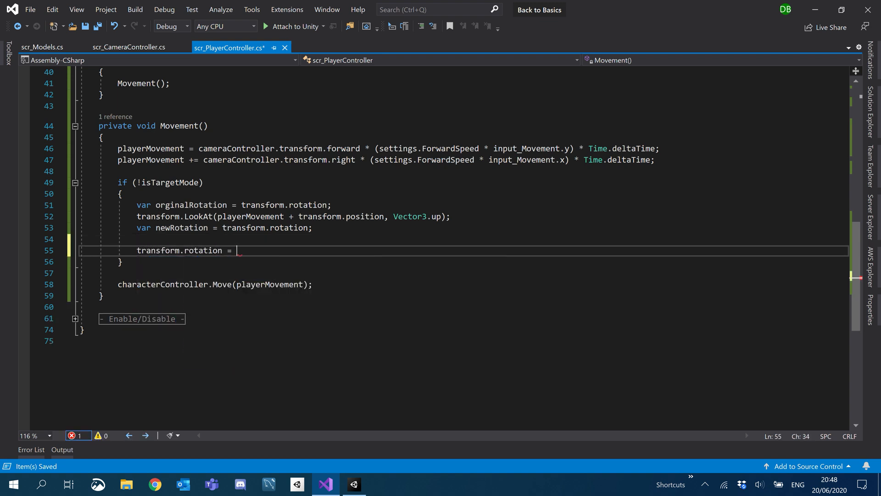
text(Quaternion.Lerp();)
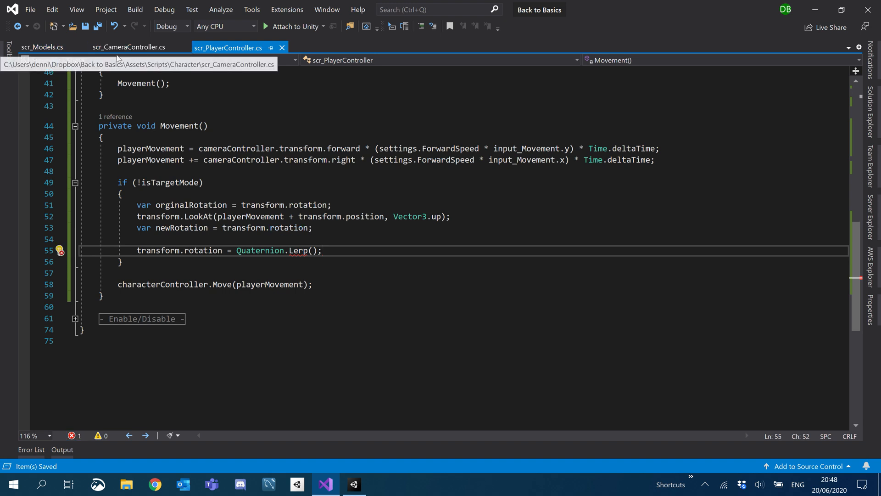
In scr_Models.cs add public float CharacterRotationSmoothdamp = 0.6f; to PlayerSettingsModel and save
click(42, 47)
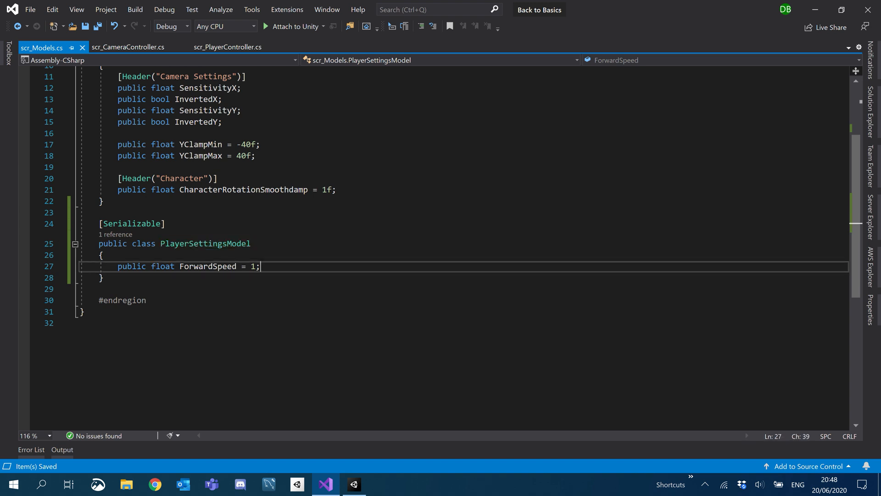
text(public)
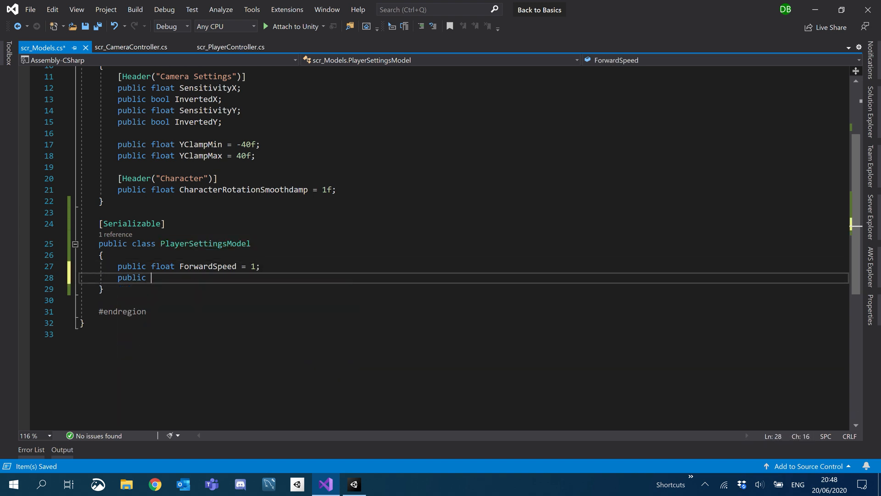
text(float)
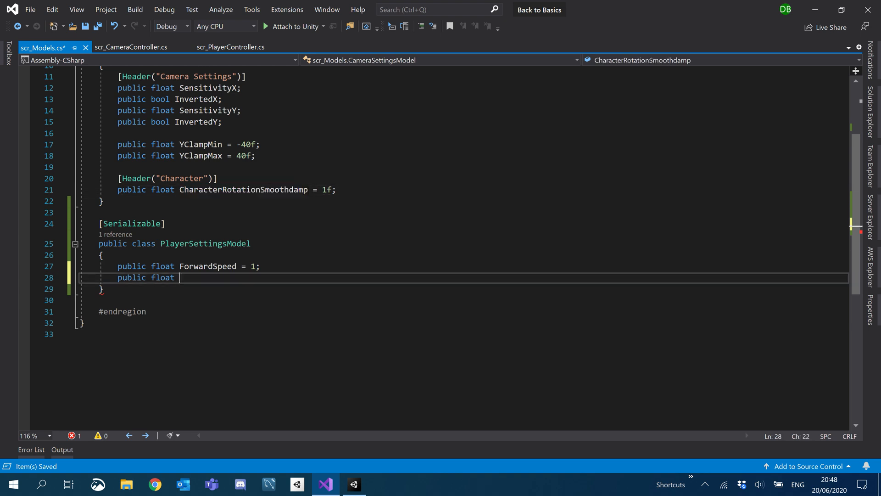
text(CharacterRotationSmoothdamp =)
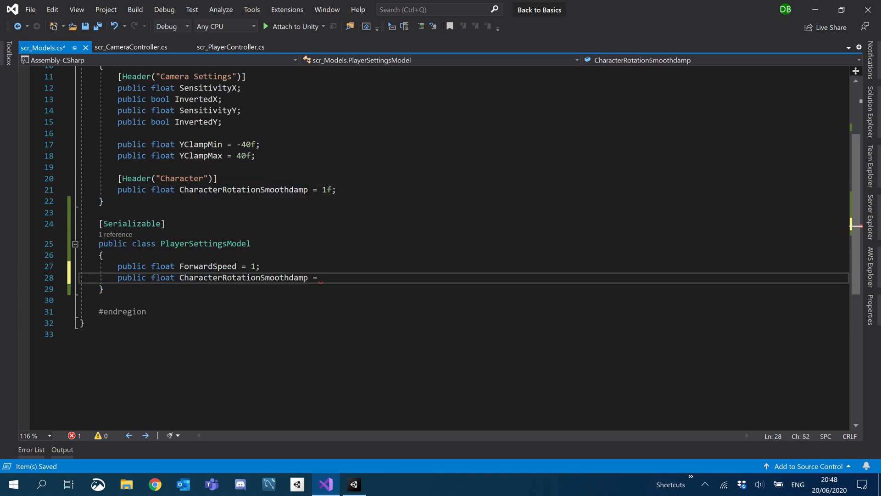
text(0.6f;)
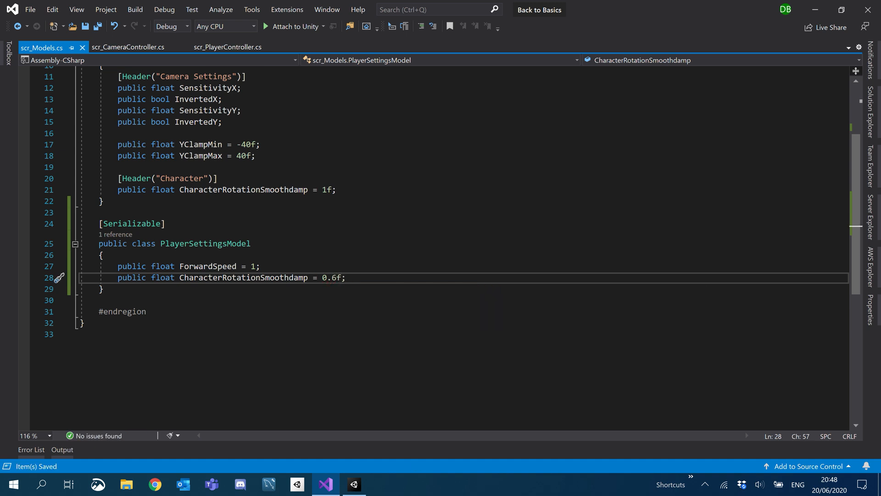
click(103, 201)
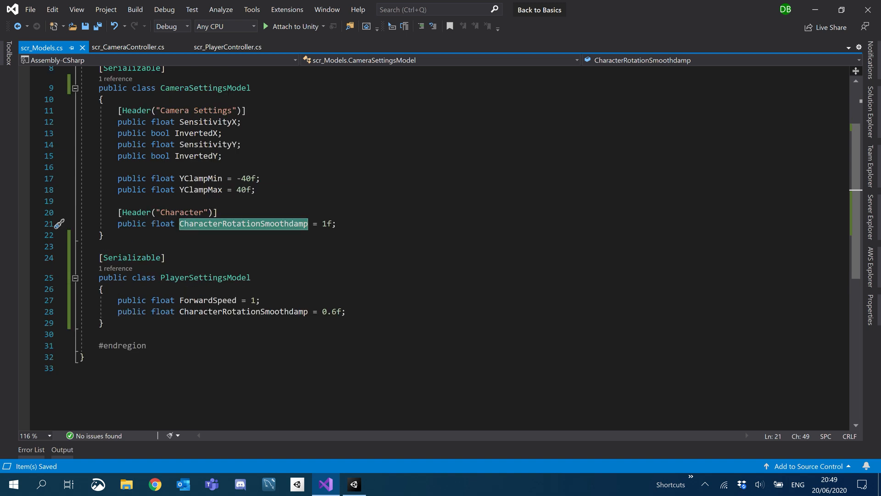
click(128, 47)
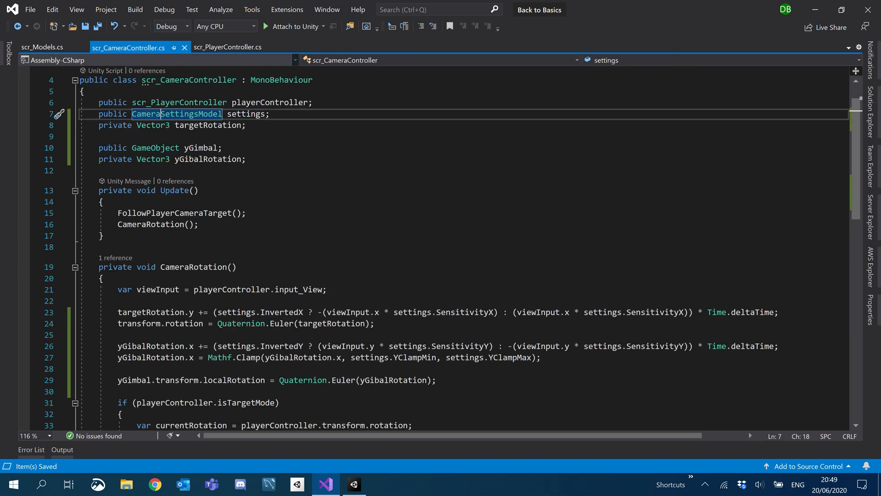
Complete Quaternion.Lerp(orginalRotation, newRotation, settings.CharacterRotationSmoothdamp); and bring Unity forward
click(229, 47)
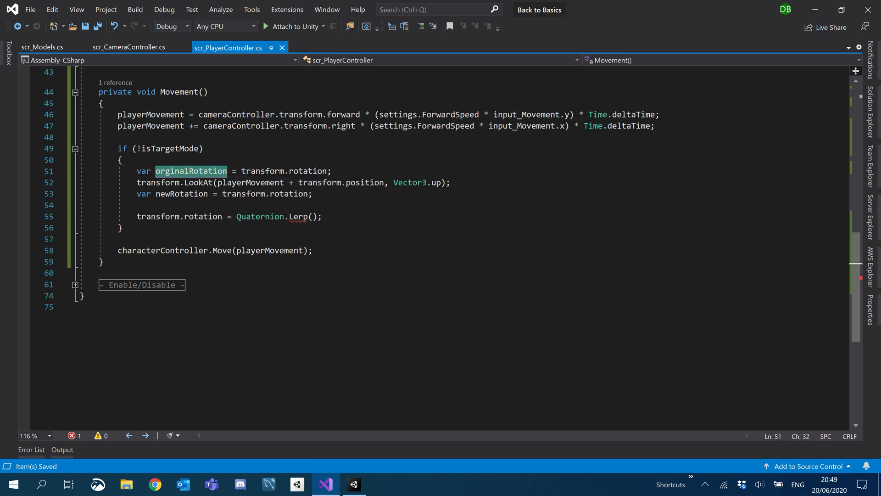
text(orginalRotation,)
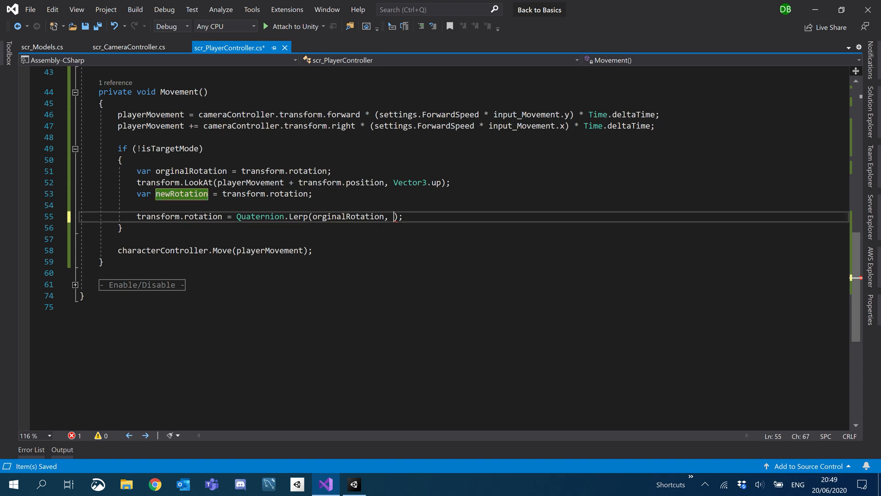
text(newRotation, settings.CharacterRotationSmoothdamp)
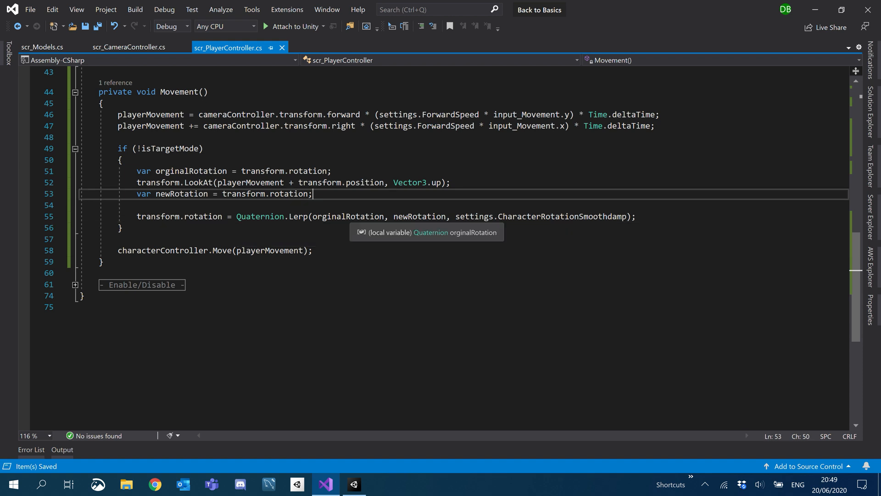
mouse_move(341, 478)
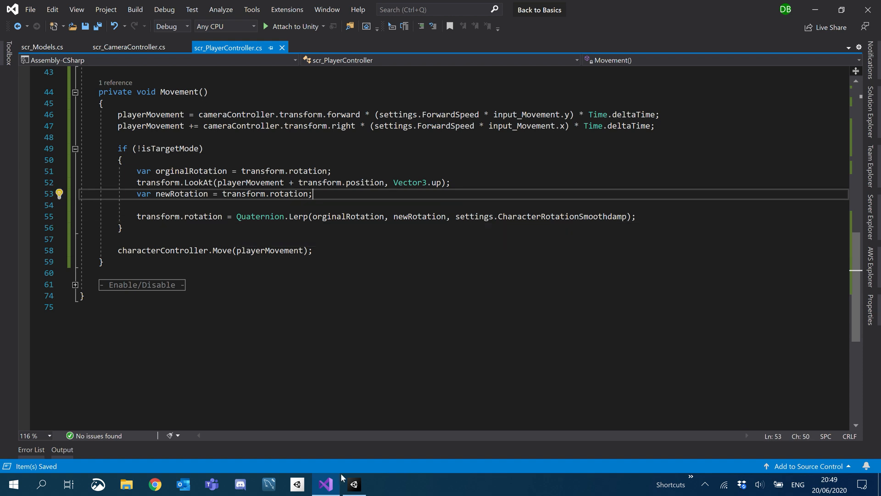
click(353, 484)
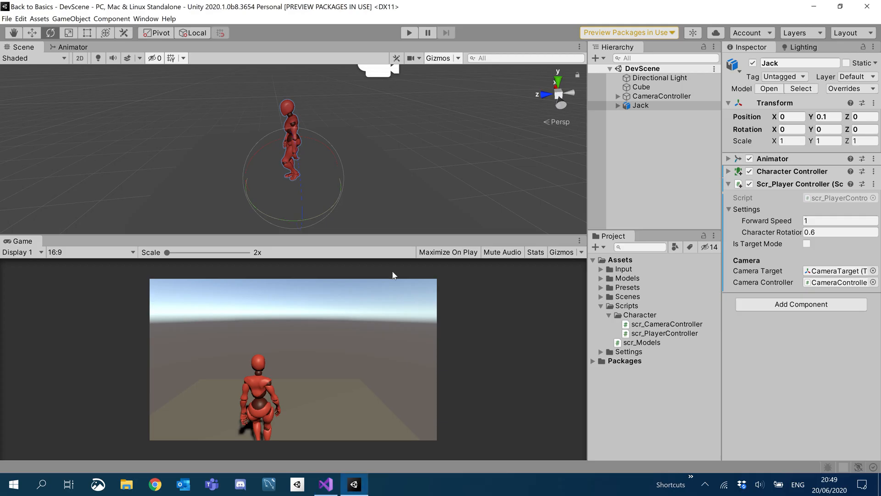
mouse_move(401, 266)
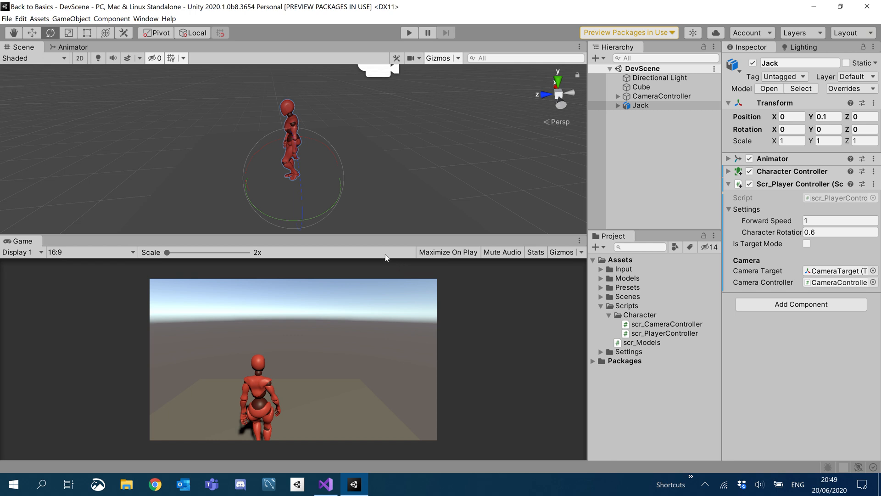
mouse_move(409, 33)
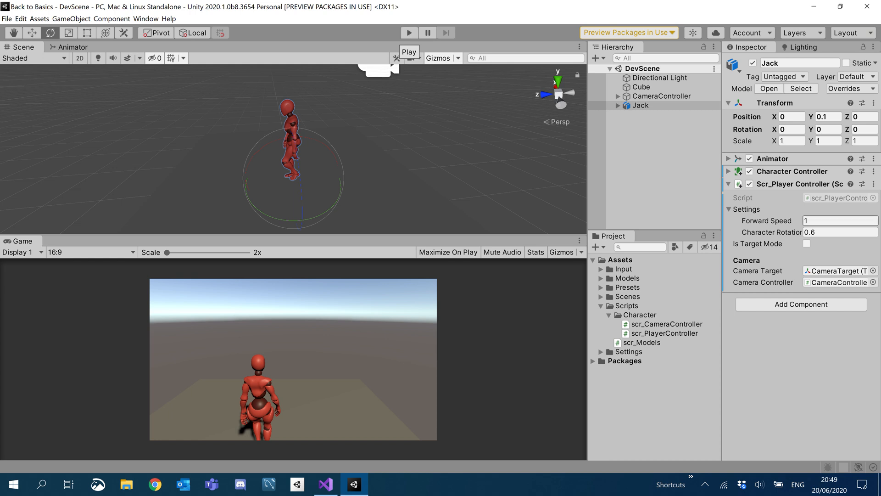
click(409, 32)
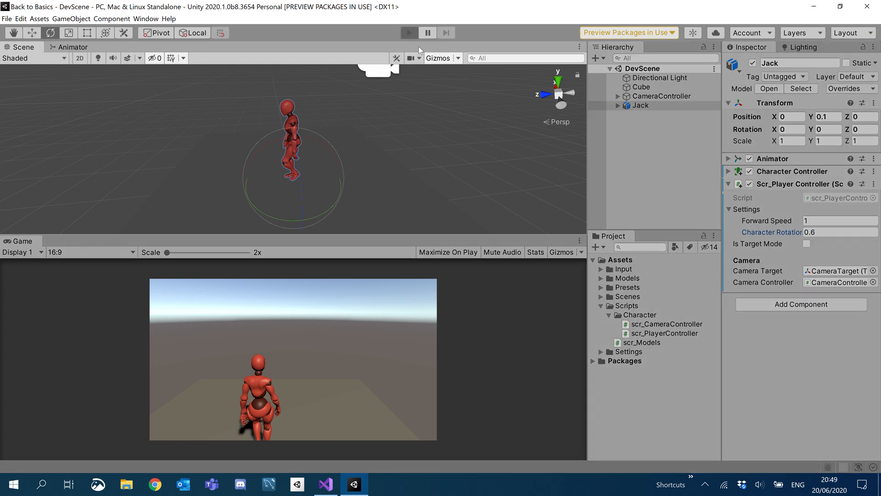
click(409, 32)
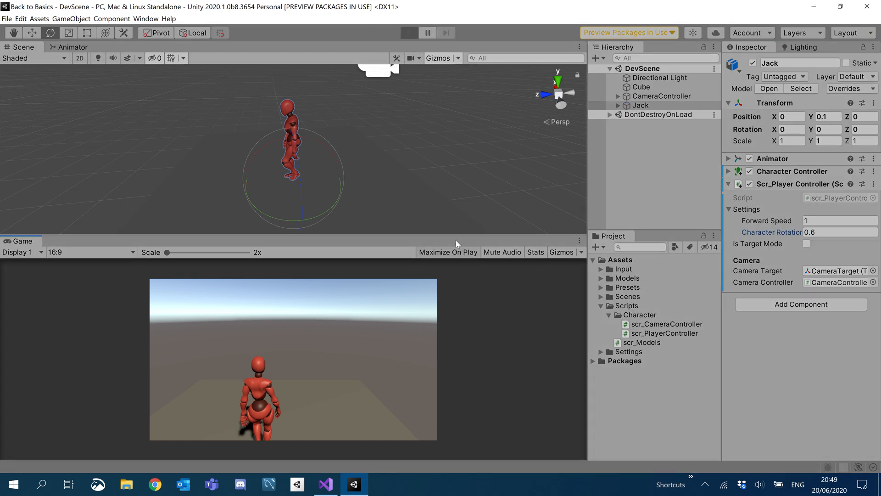
click(408, 32)
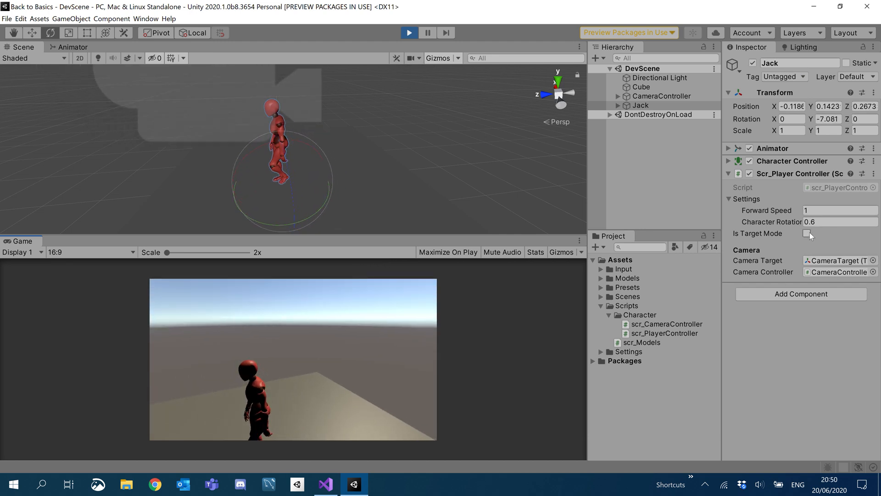
click(807, 233)
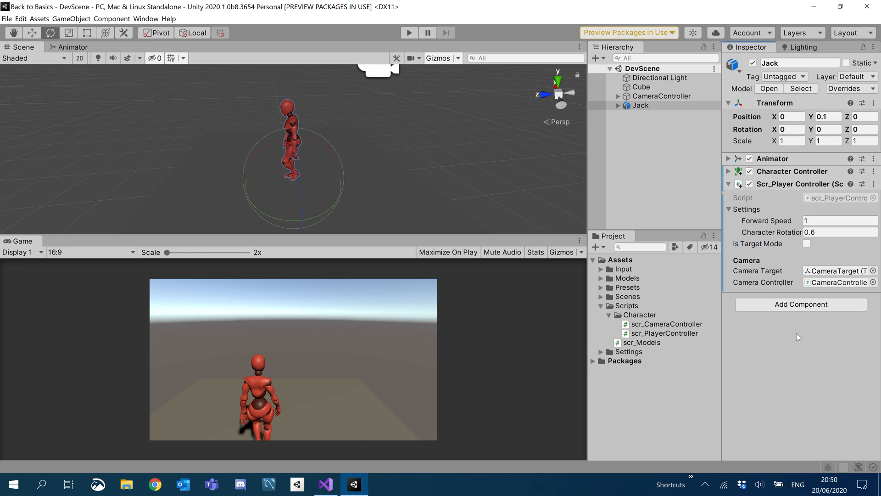
mouse_move(368, 113)
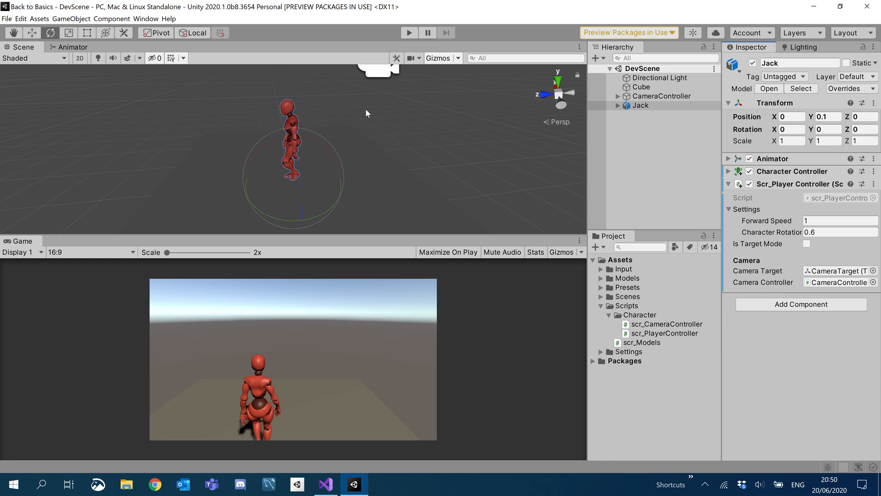
mouse_move(820, 357)
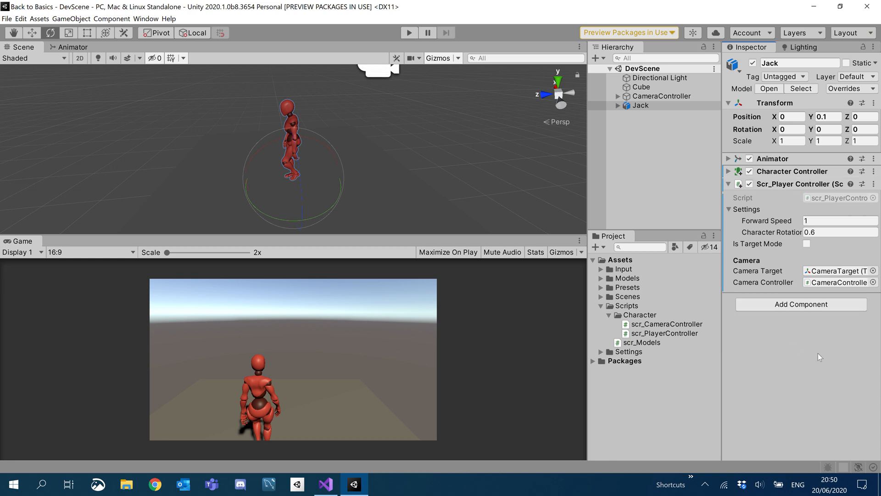
mouse_move(819, 352)
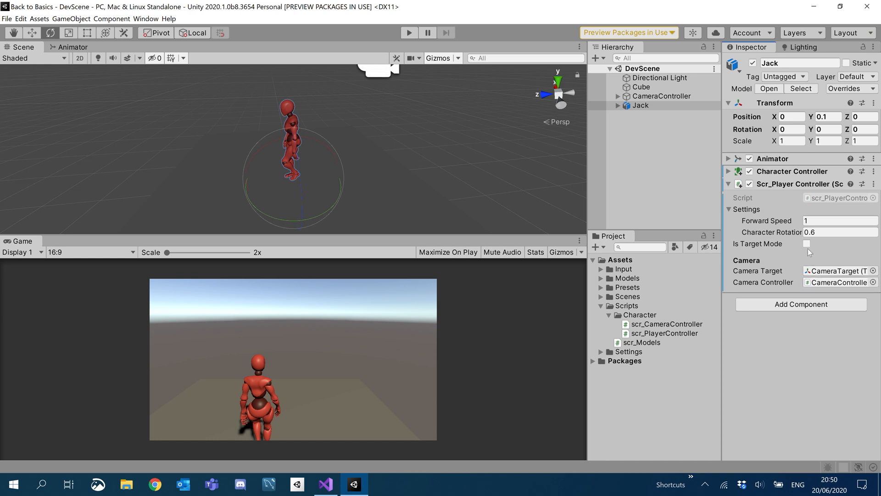
mouse_move(500, 180)
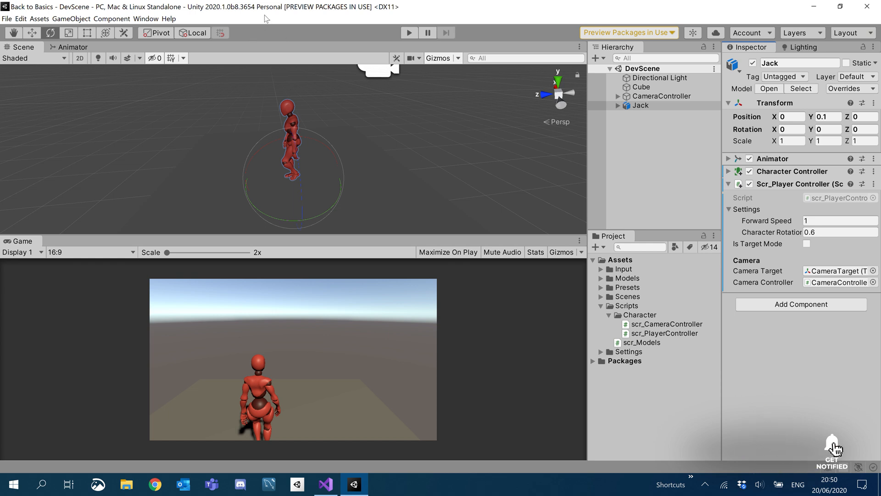
mouse_move(293, 84)
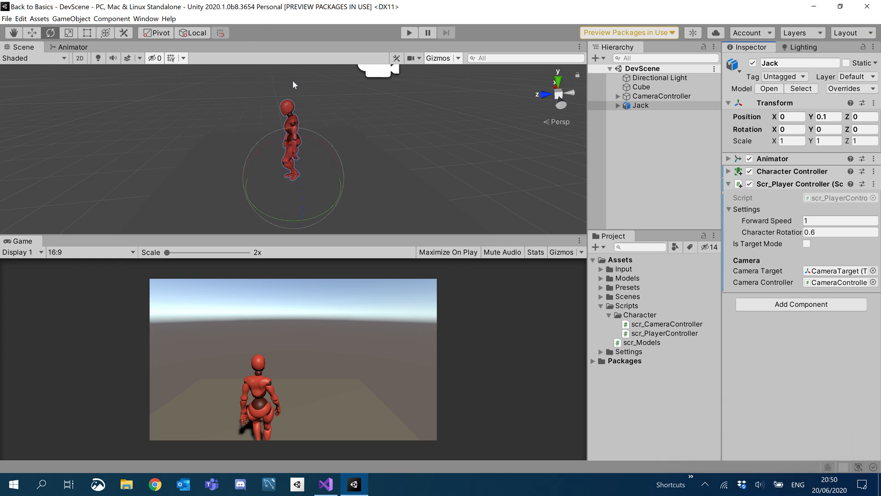
mouse_move(285, 120)
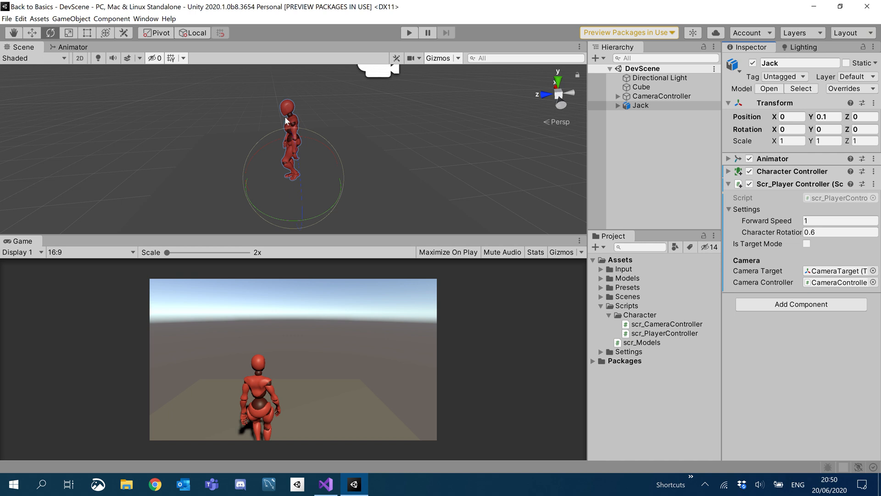
mouse_move(286, 158)
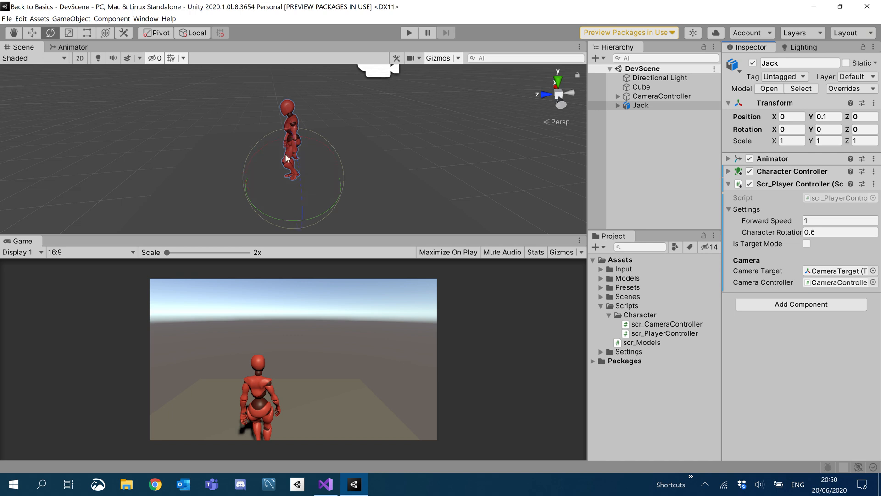
mouse_move(390, 117)
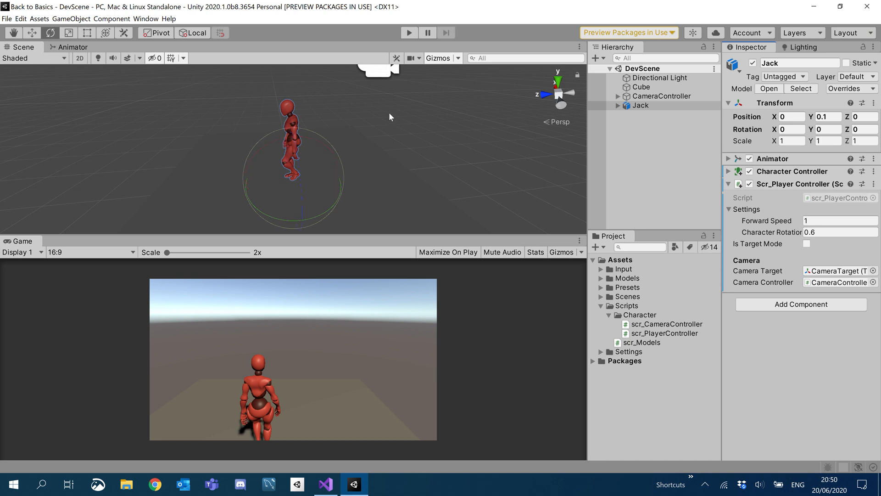
mouse_move(499, 45)
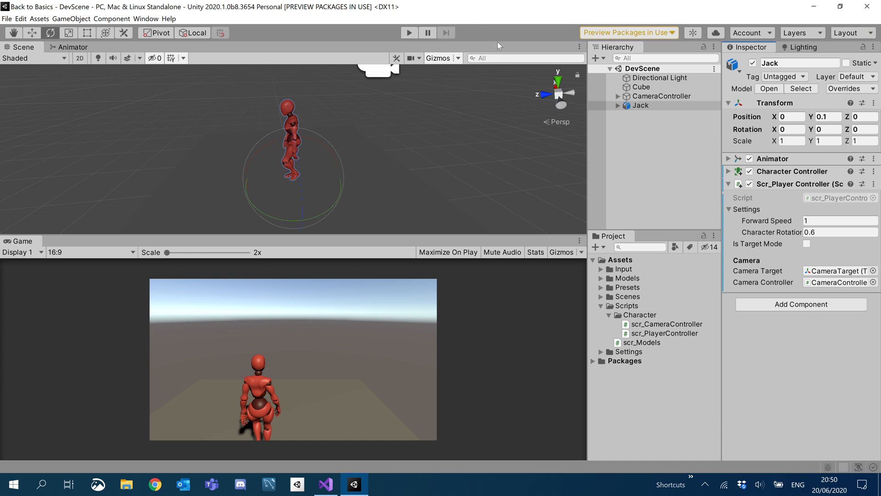